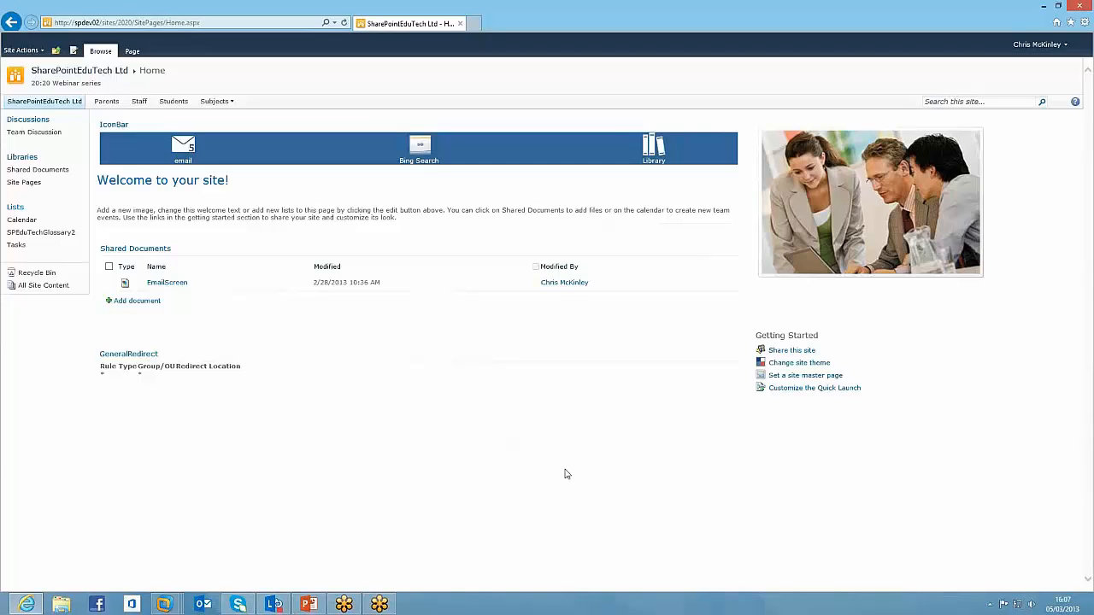
pyautogui.moveTo(290, 261)
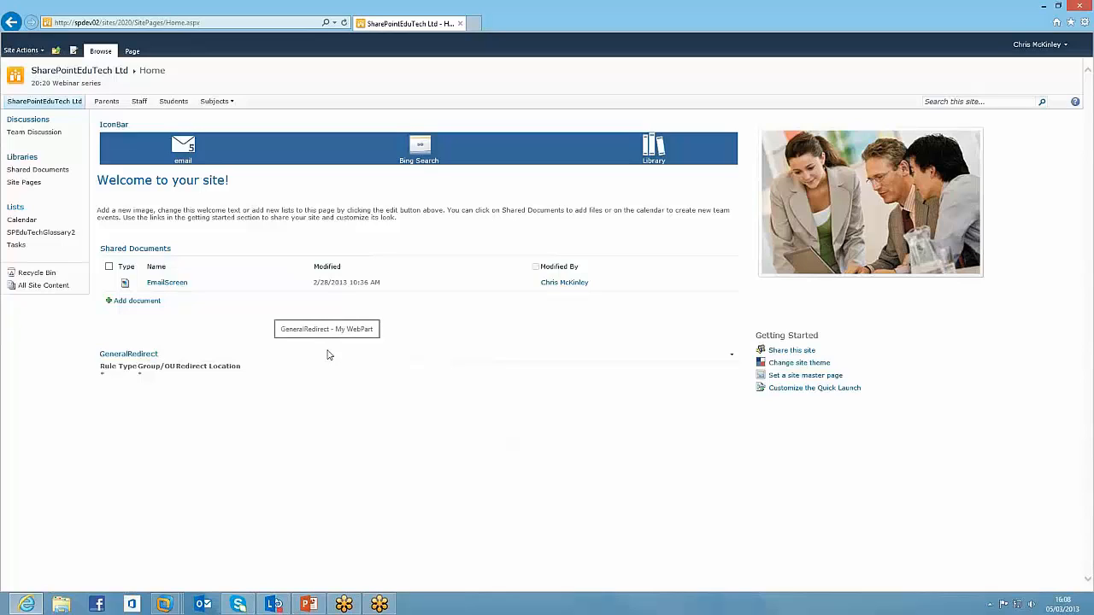
pyautogui.moveTo(419, 149)
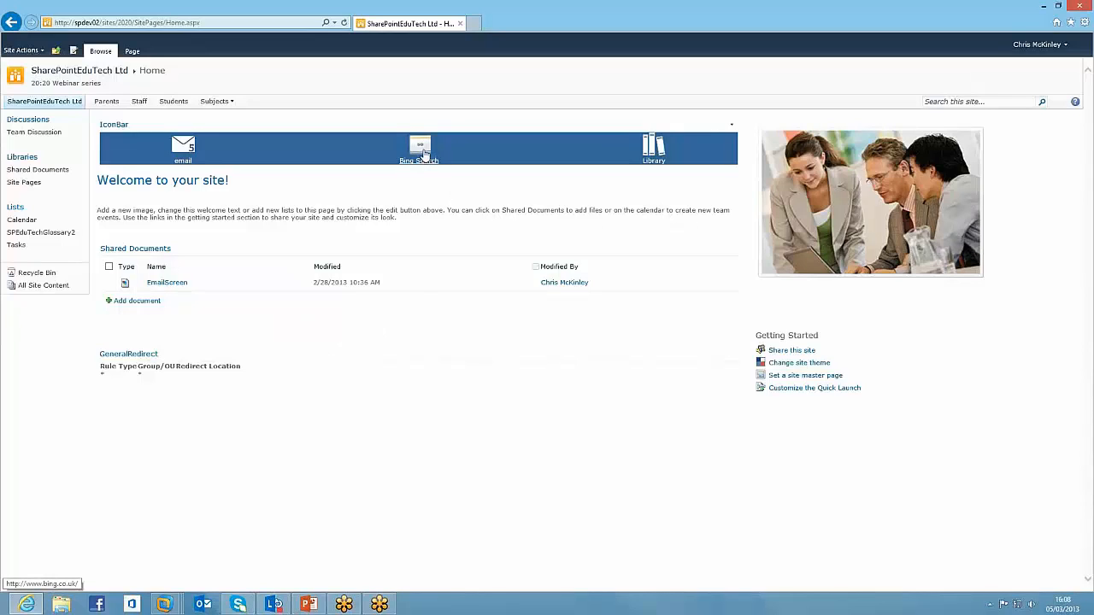
pyautogui.moveTo(555, 157)
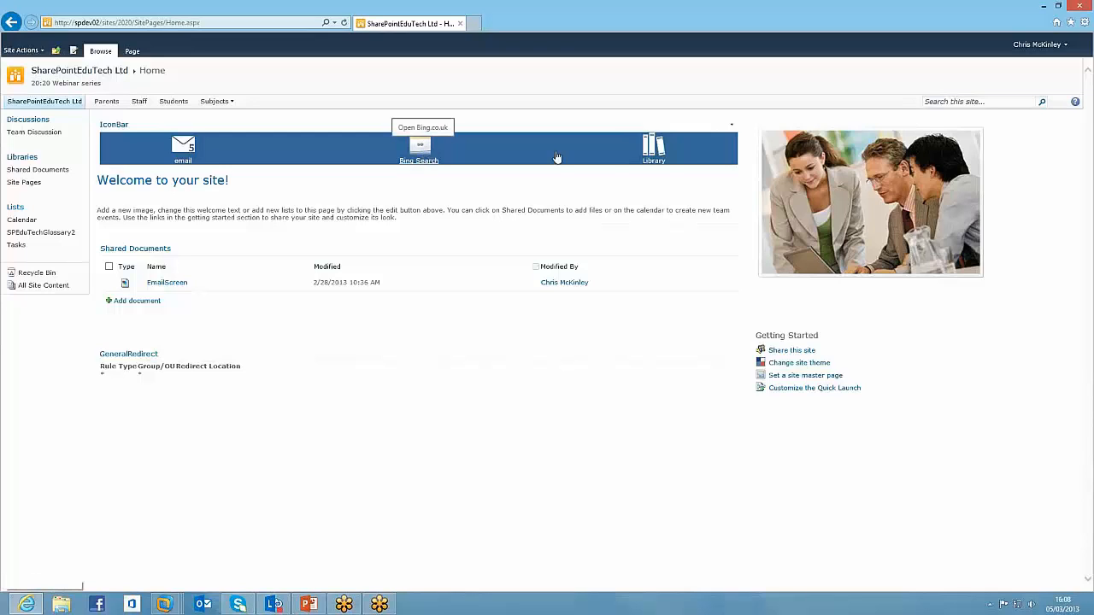
# - View the Library site opened from the icon bar in a new tab, then close it
pyautogui.click(654, 146)
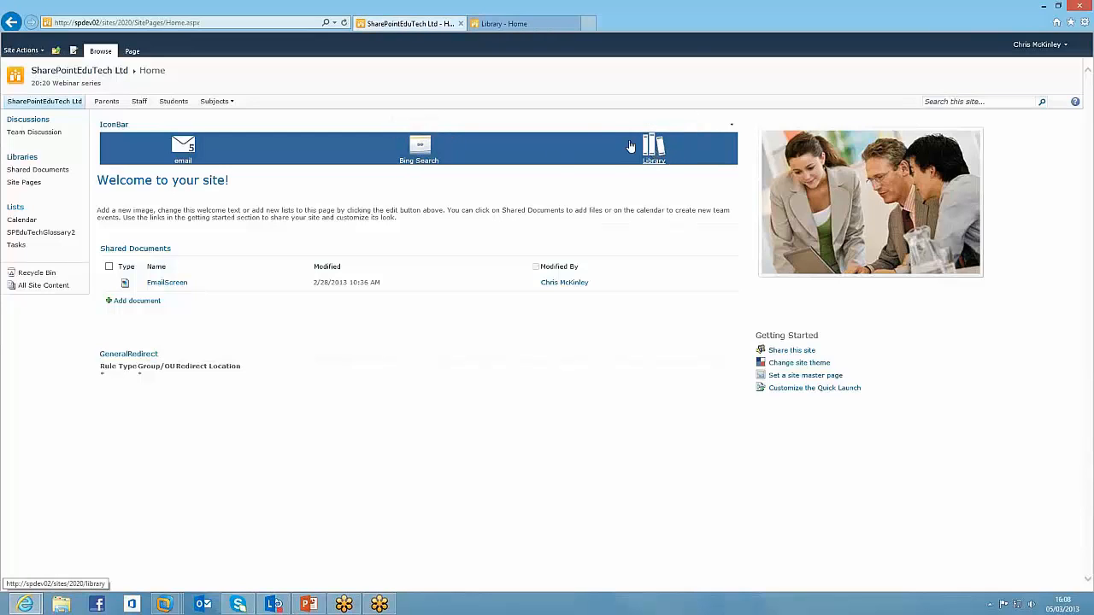
pyautogui.click(654, 146)
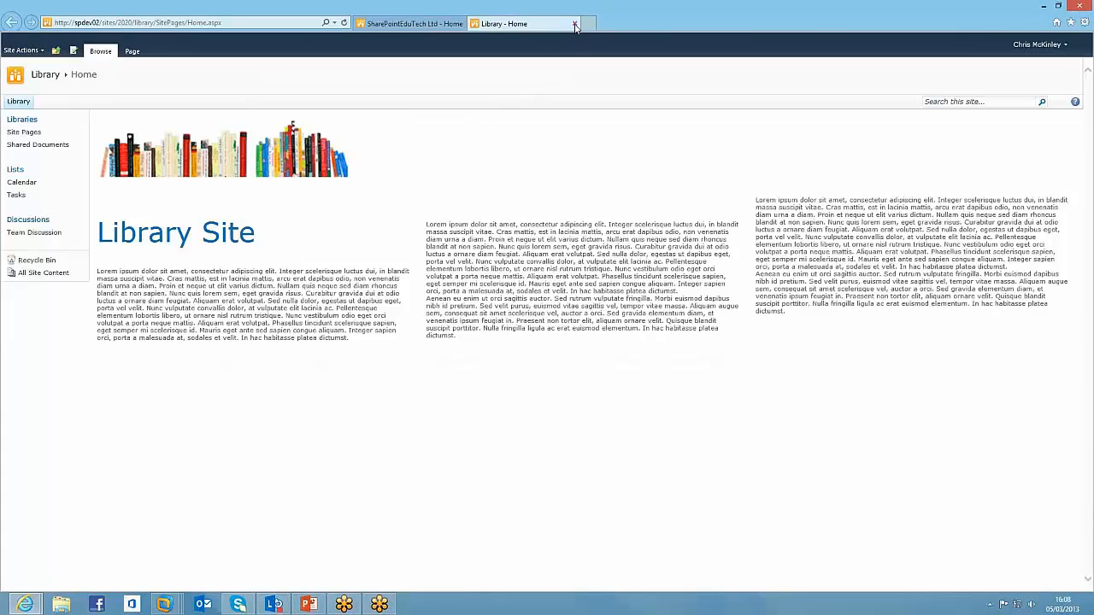
pyautogui.click(575, 23)
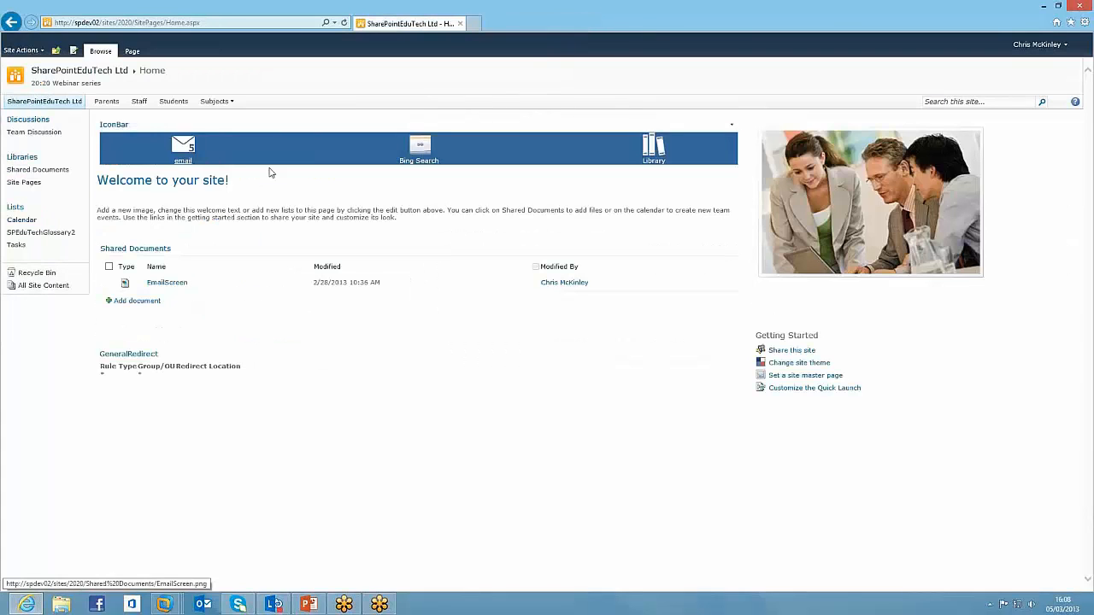
pyautogui.moveTo(363, 162)
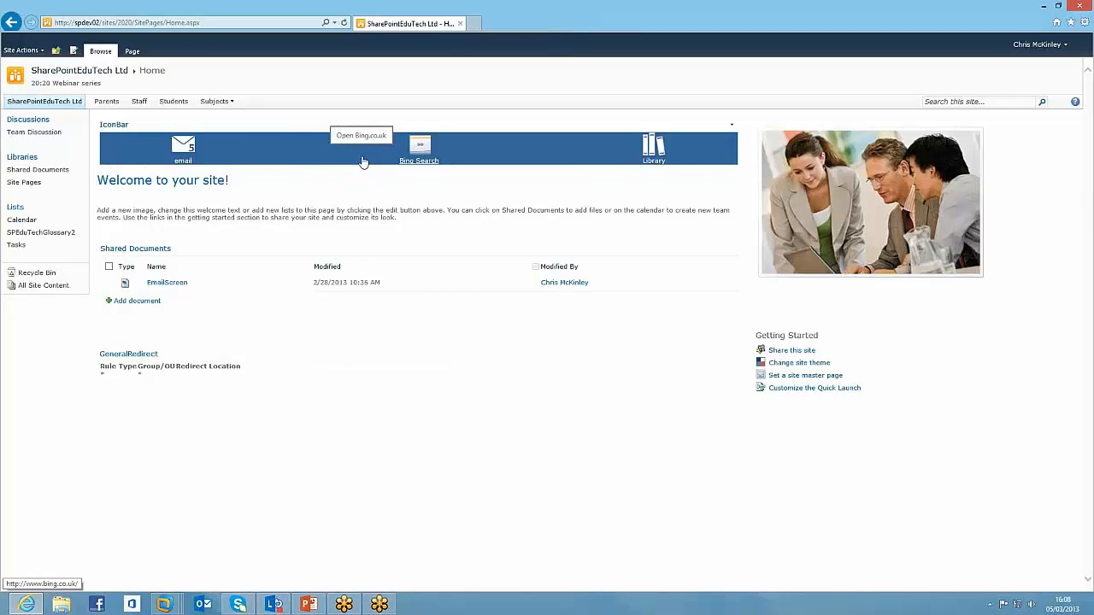
pyautogui.moveTo(212, 176)
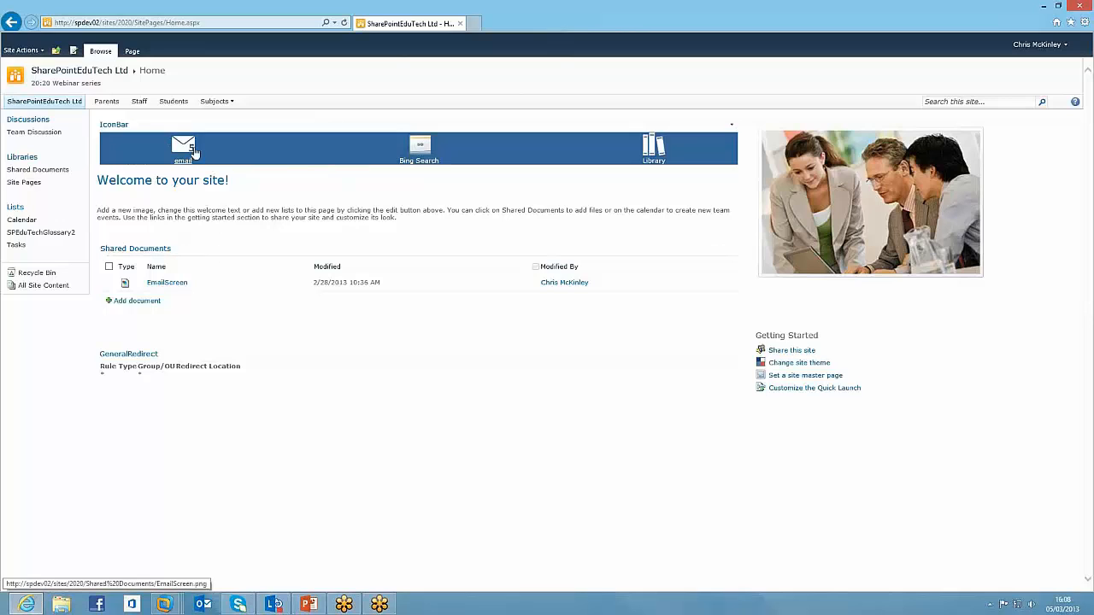
pyautogui.moveTo(223, 225)
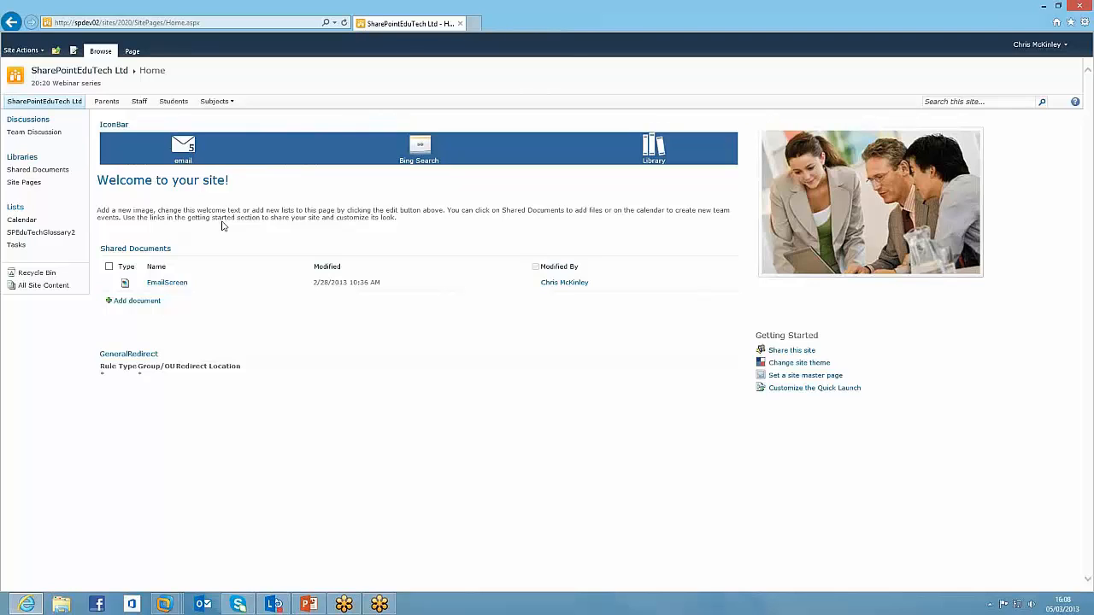
# - Open the email icon's Outlook Web App mailbox in a new tab and view the inbox
pyautogui.click(182, 145)
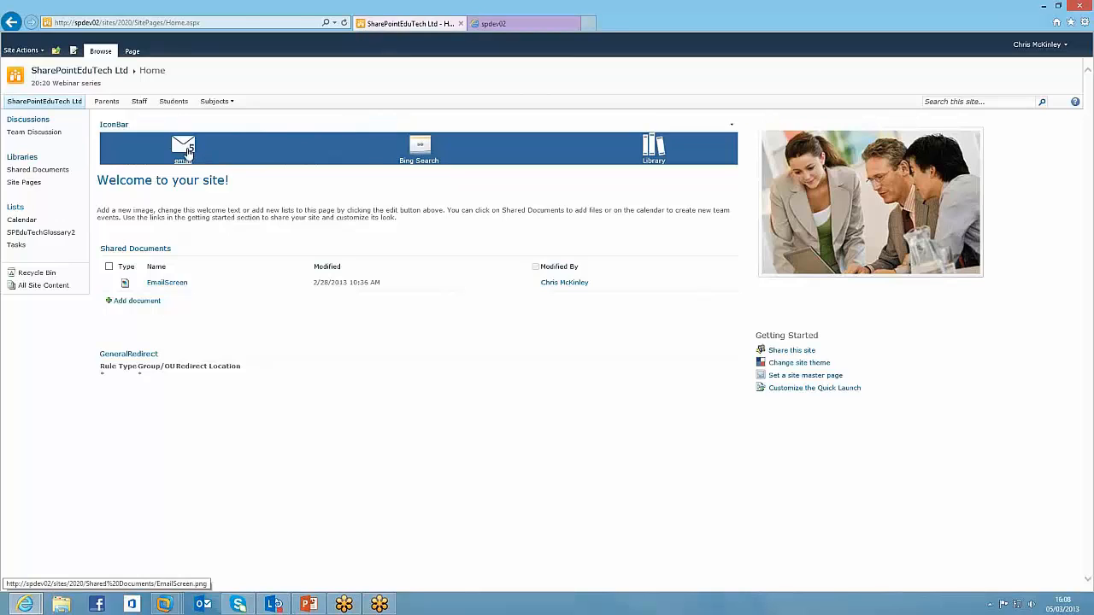
pyautogui.click(183, 146)
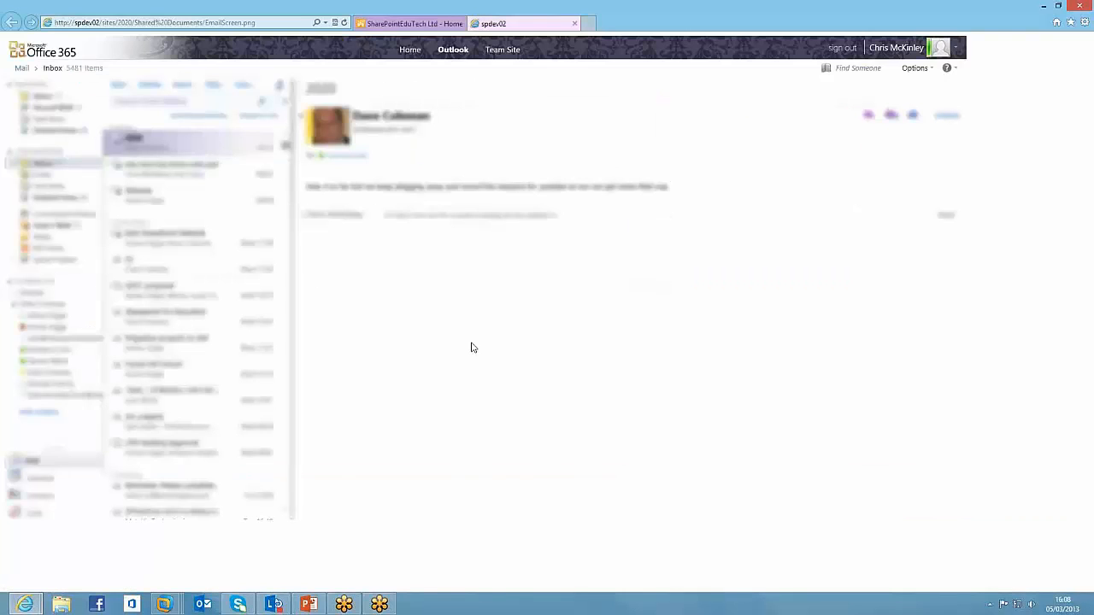
pyautogui.moveTo(467, 341)
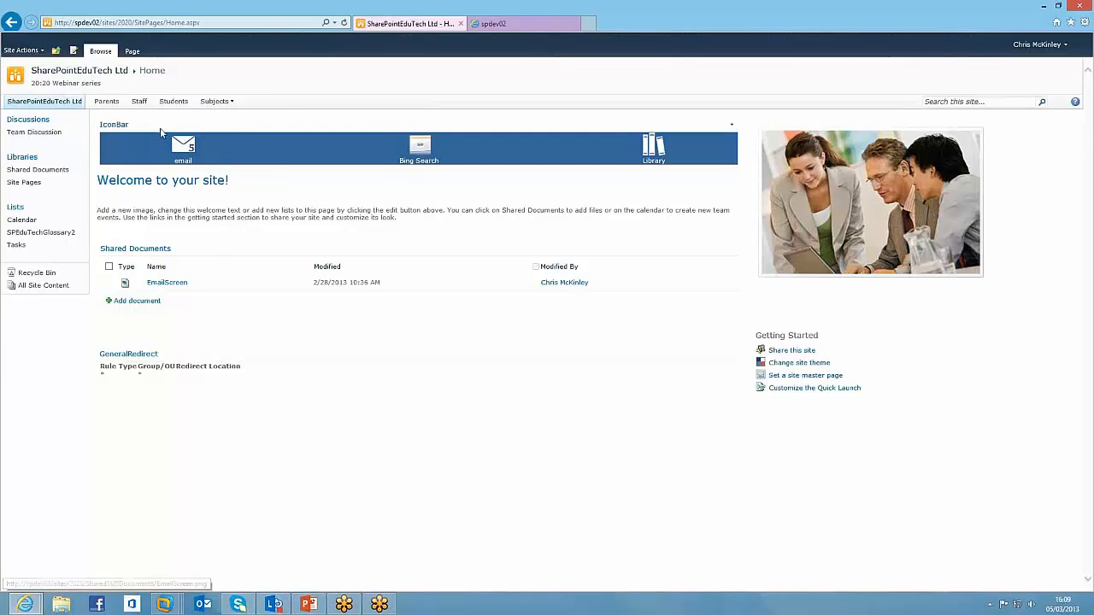
pyautogui.moveTo(417, 150)
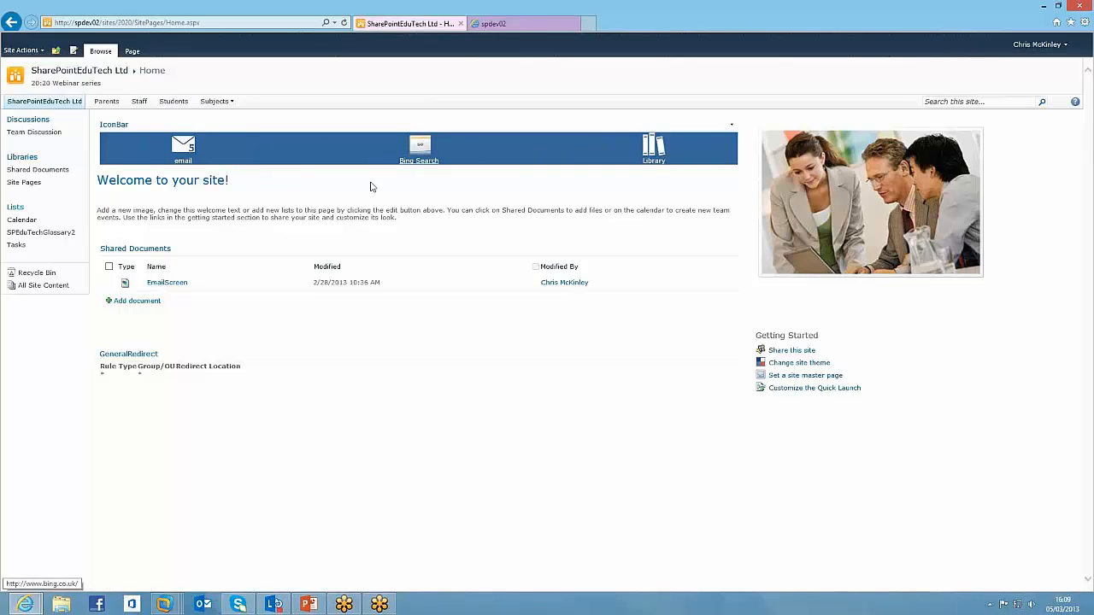
pyautogui.moveTo(562, 161)
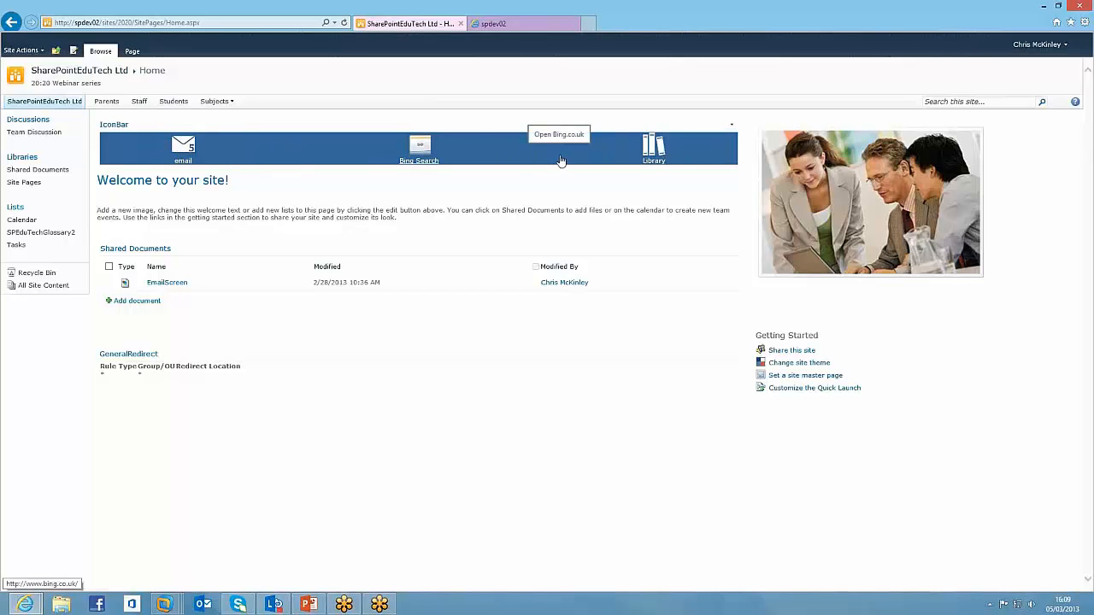
pyautogui.moveTo(311, 197)
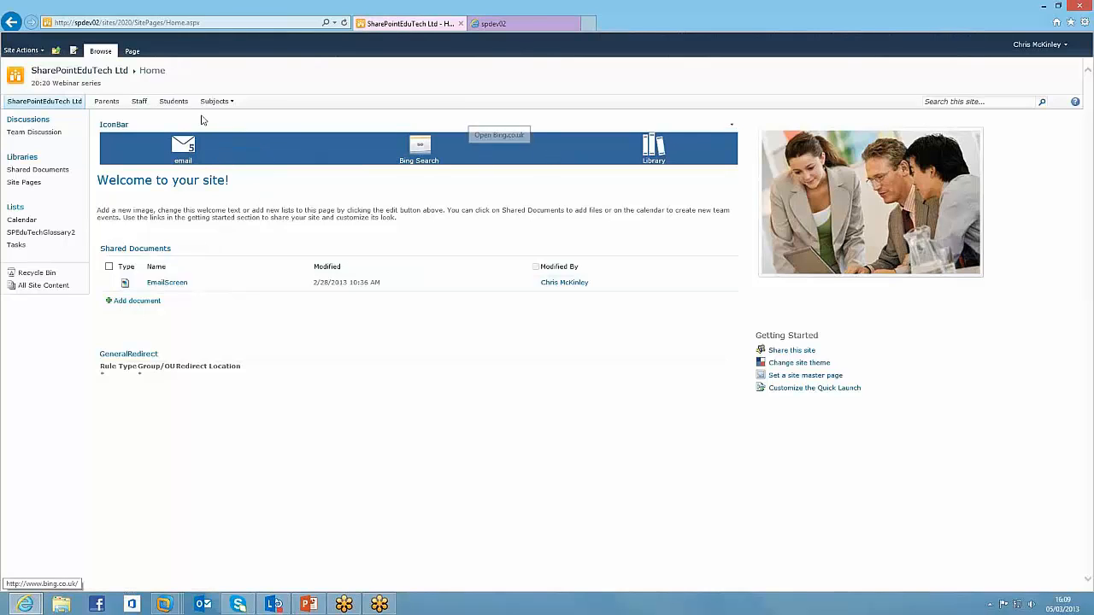
pyautogui.moveTo(182, 150)
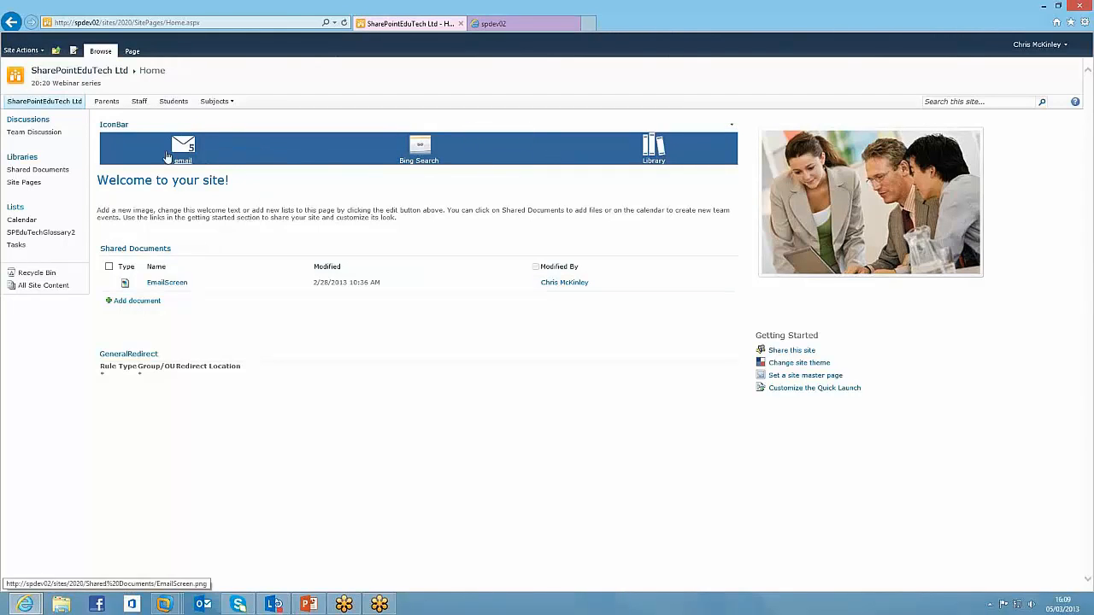
pyautogui.moveTo(418, 160)
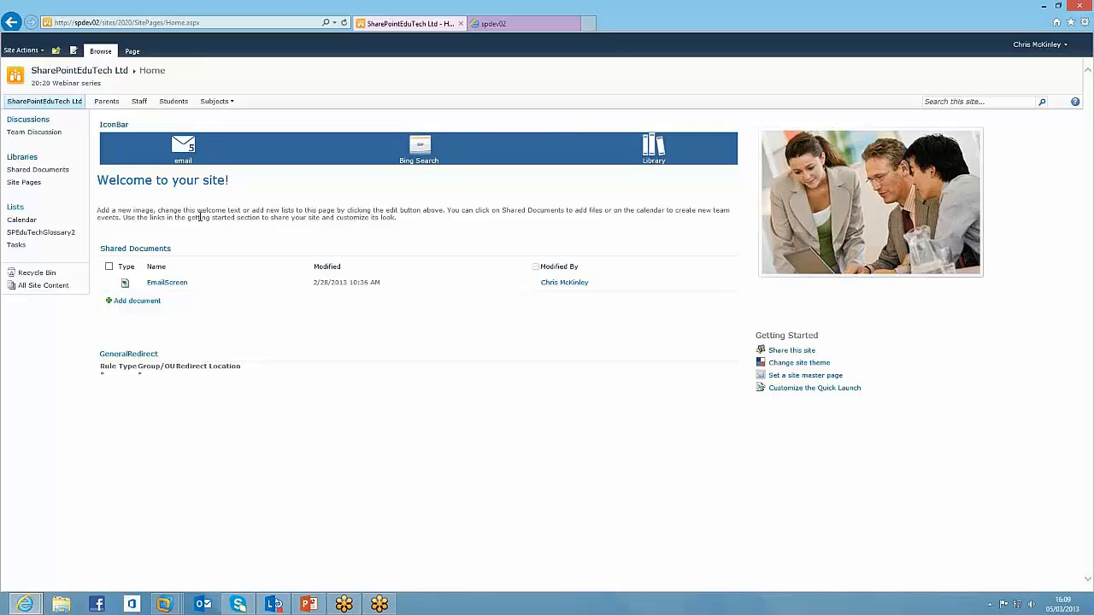
pyautogui.moveTo(145, 118)
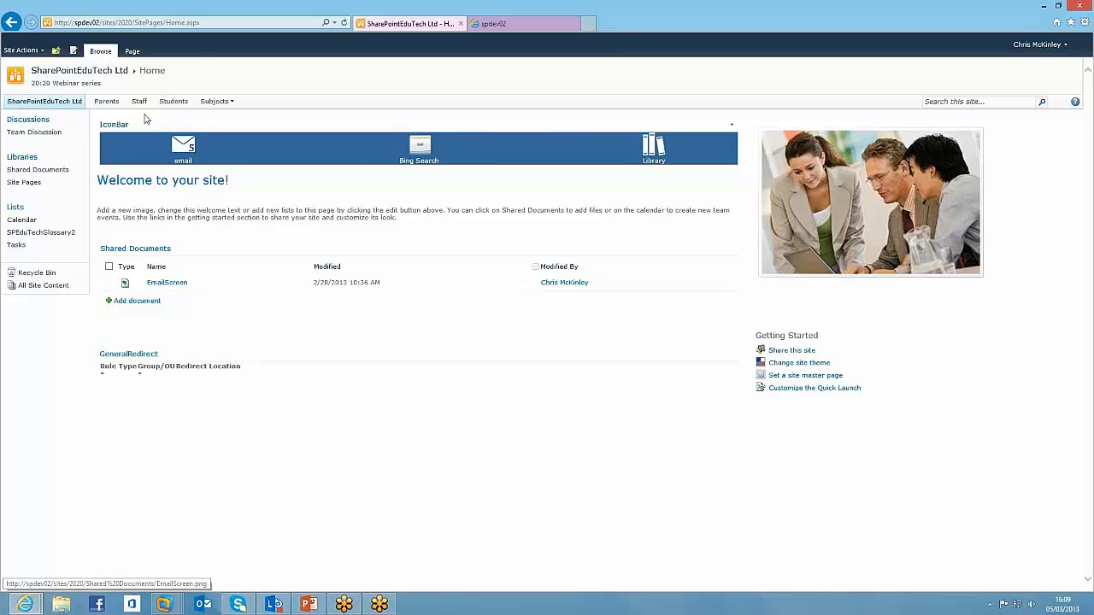
# - View the Staff subsite's Phone Book list, then show All Site Content of the top-level site
pyautogui.click(139, 101)
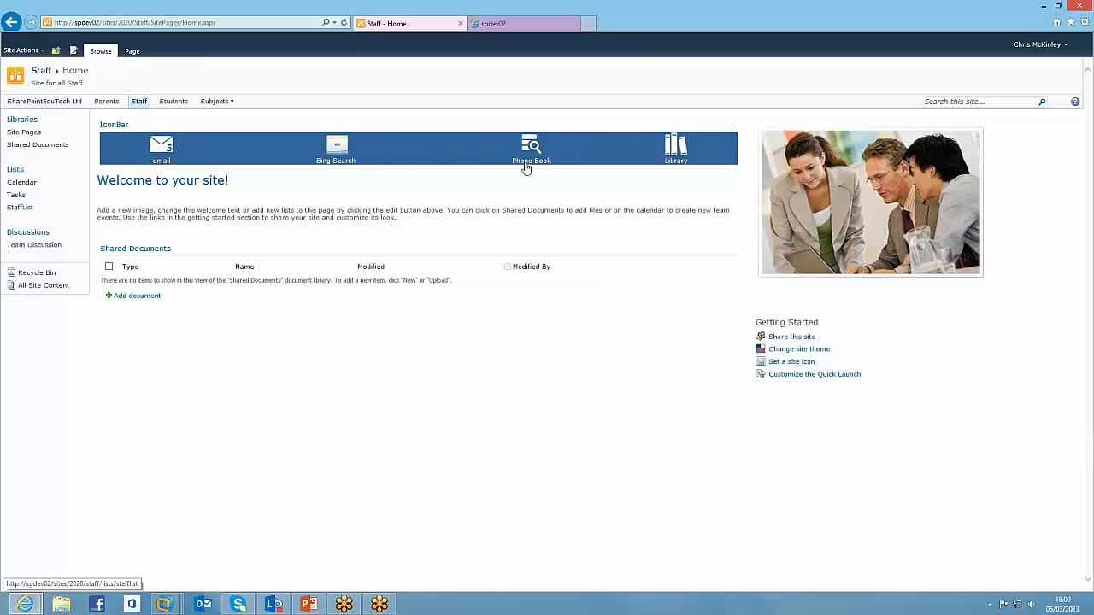
pyautogui.click(20, 206)
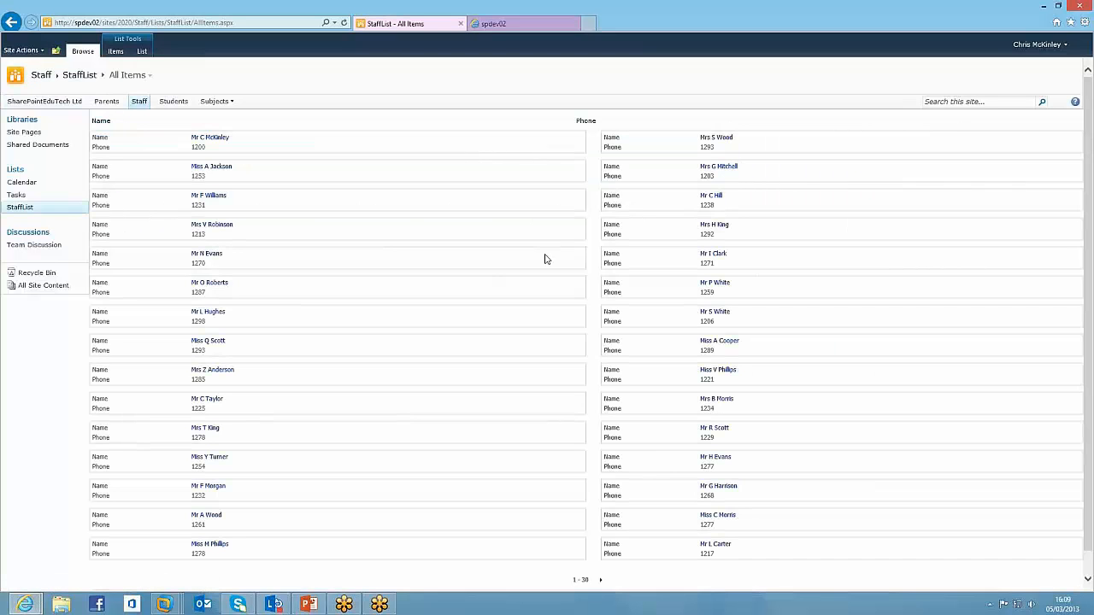
pyautogui.moveTo(255, 222)
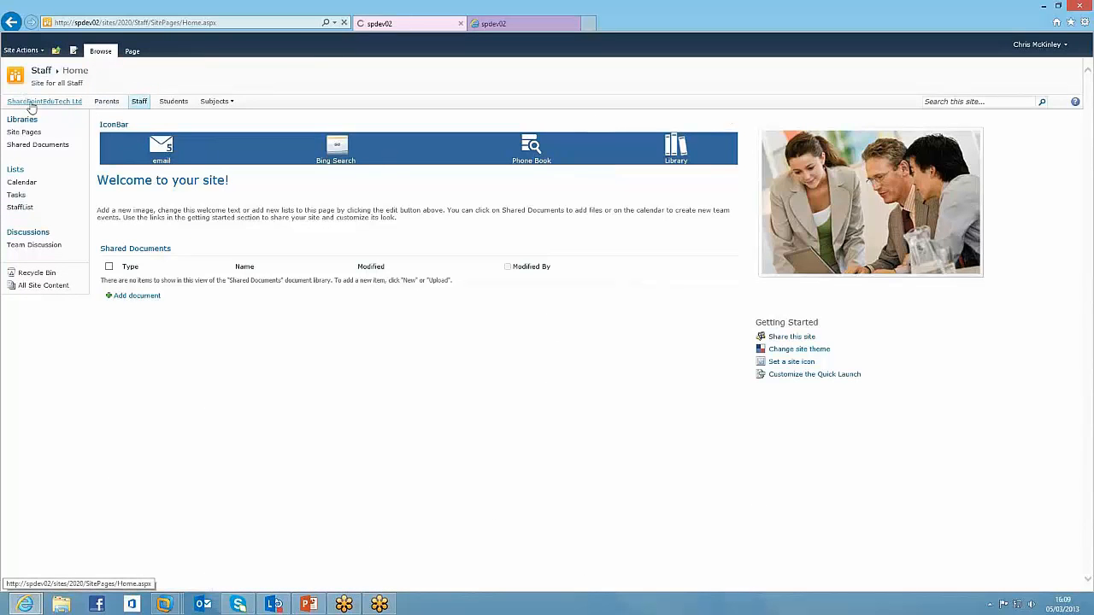
pyautogui.click(44, 101)
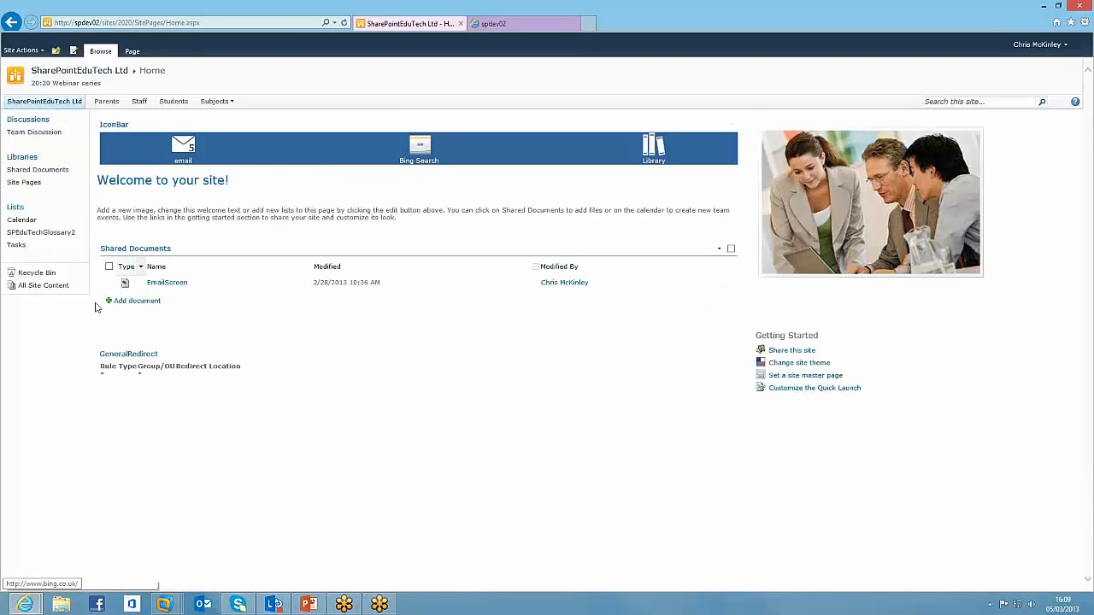
pyautogui.click(43, 285)
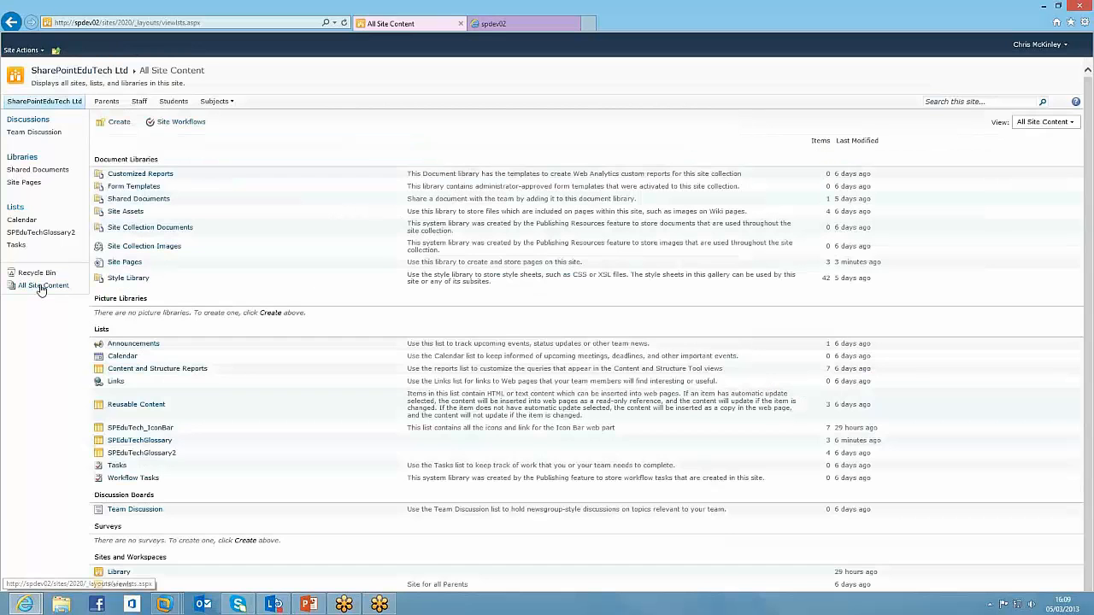
# - Open the SPEduTech_IconBar list showing each icon's title, URL, sites and IconOrder
pyautogui.click(140, 427)
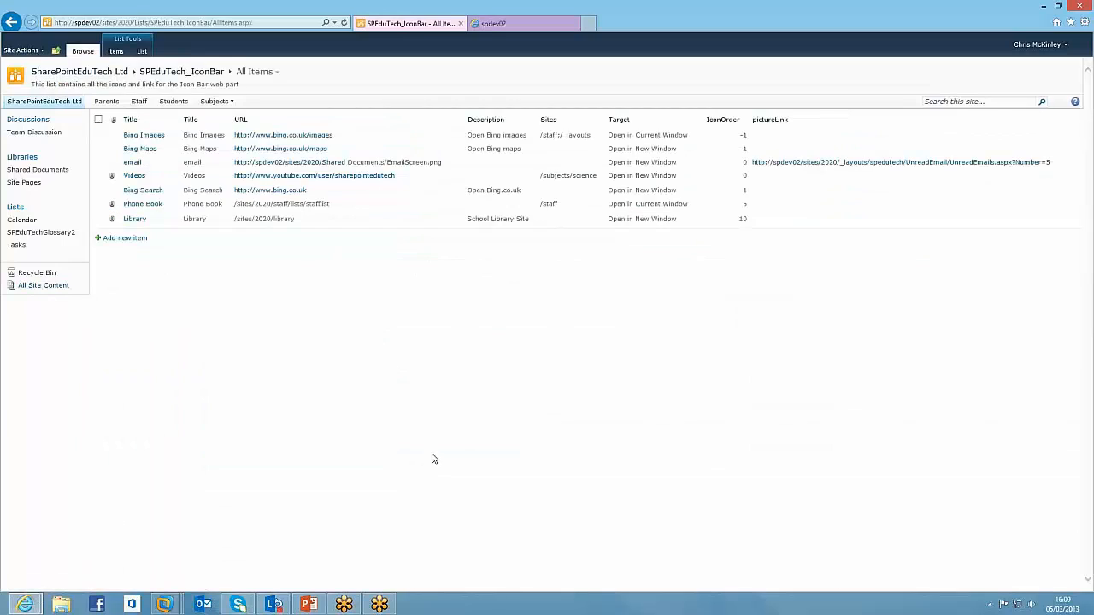
pyautogui.moveTo(230, 260)
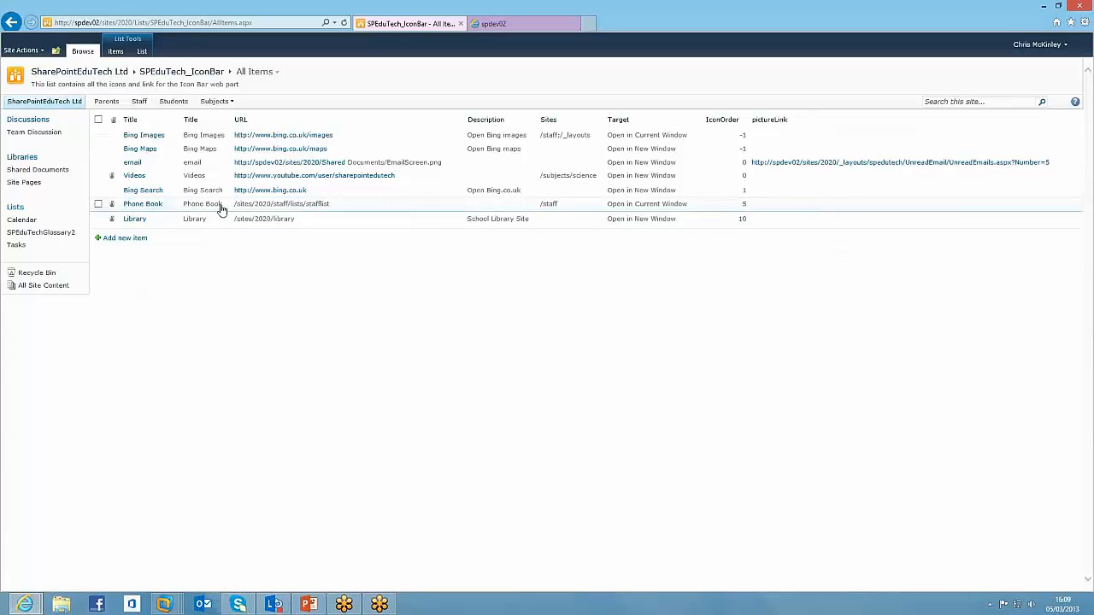
pyautogui.moveTo(546, 209)
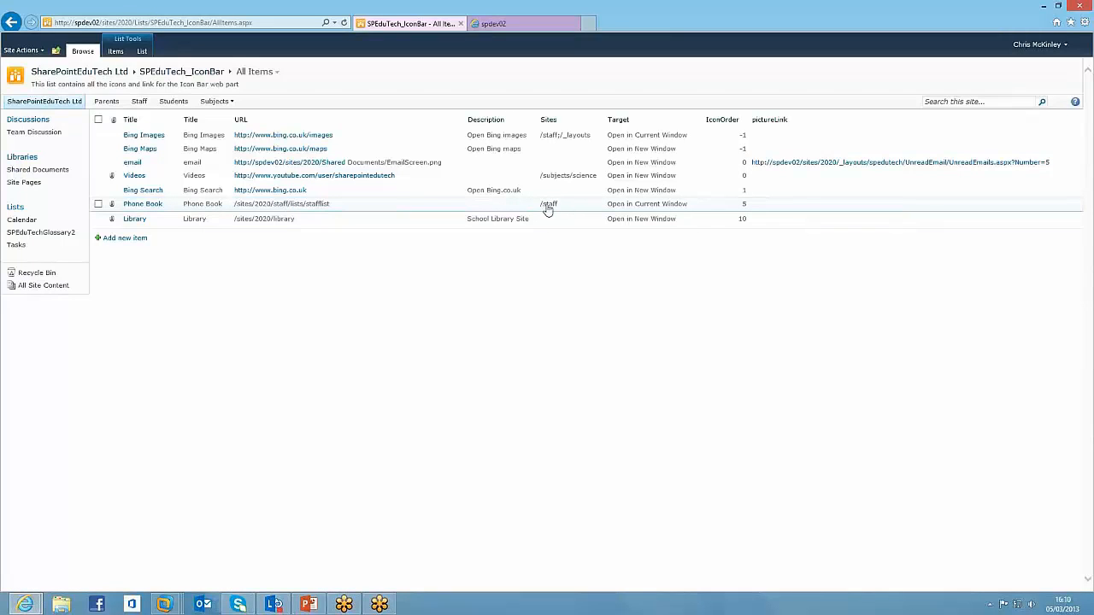
pyautogui.moveTo(564, 205)
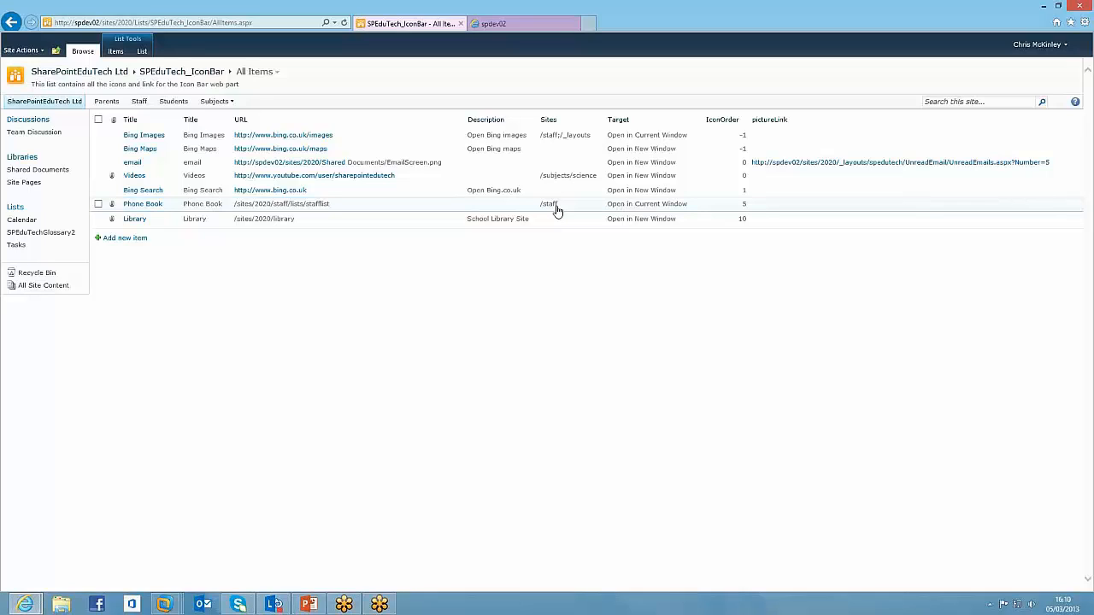
pyautogui.moveTo(444, 211)
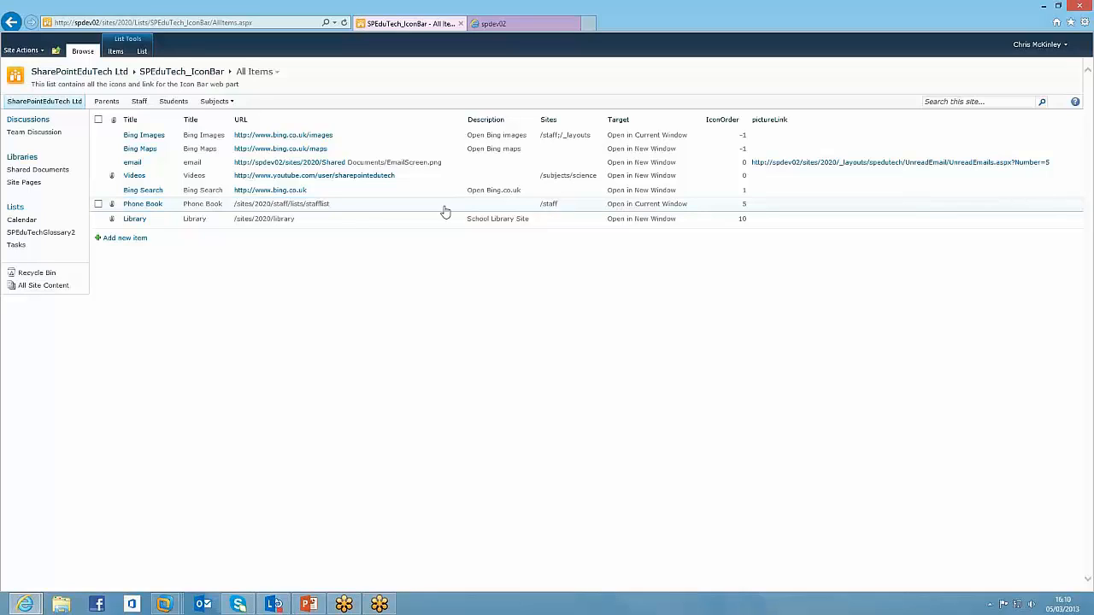
# - Set the Bing Images item's IconOrder to 11 and save it
pyautogui.click(176, 135)
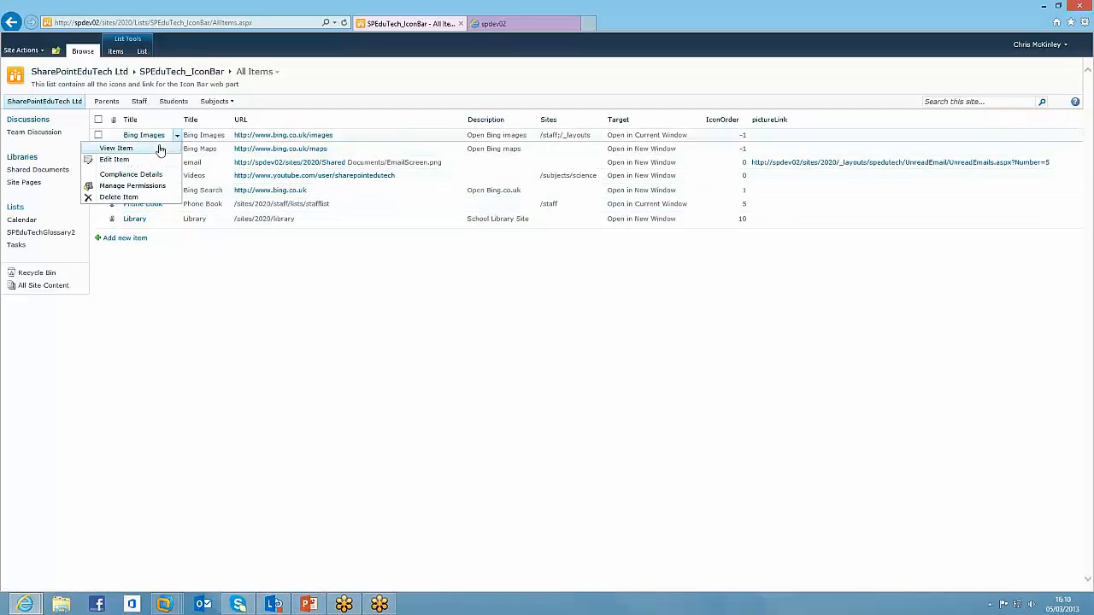
pyautogui.click(114, 160)
pyautogui.write('11')
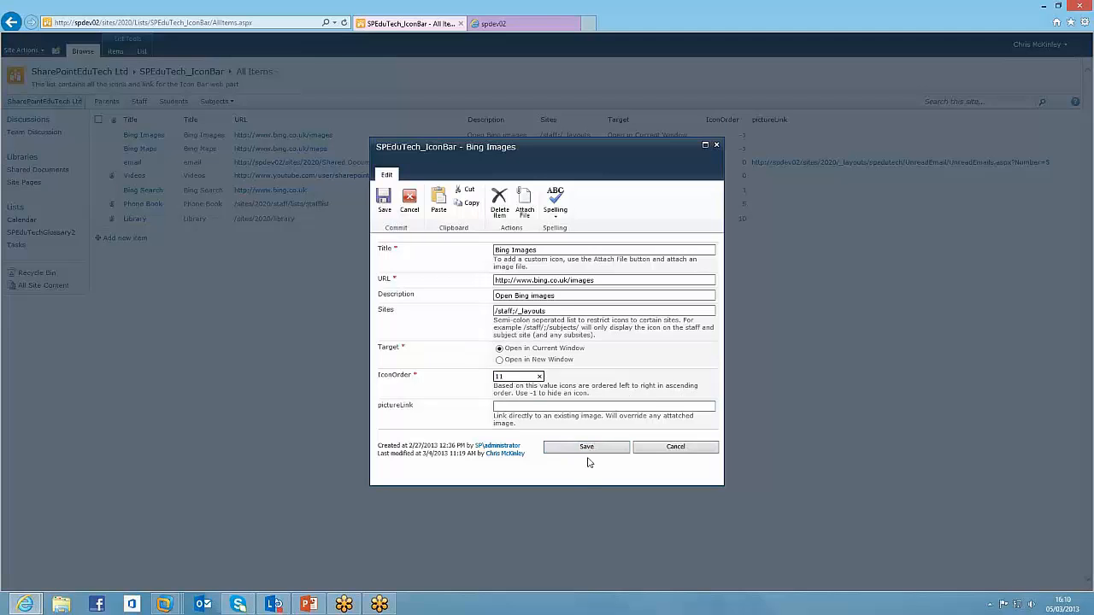
pyautogui.click(586, 447)
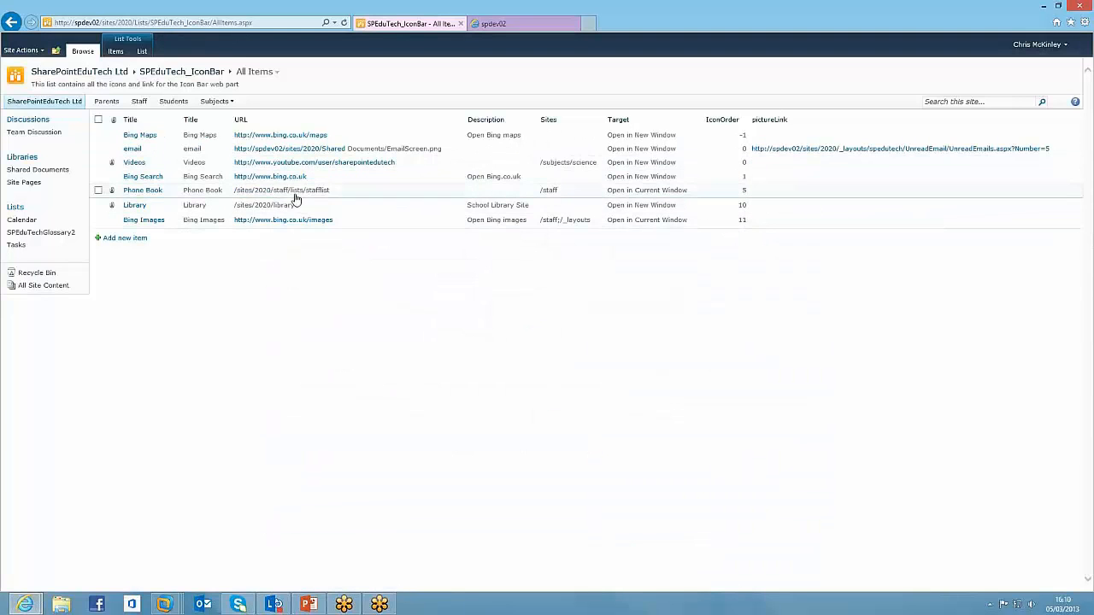
# - Edit the Bing Maps item to give it IconOrder 12
pyautogui.click(176, 135)
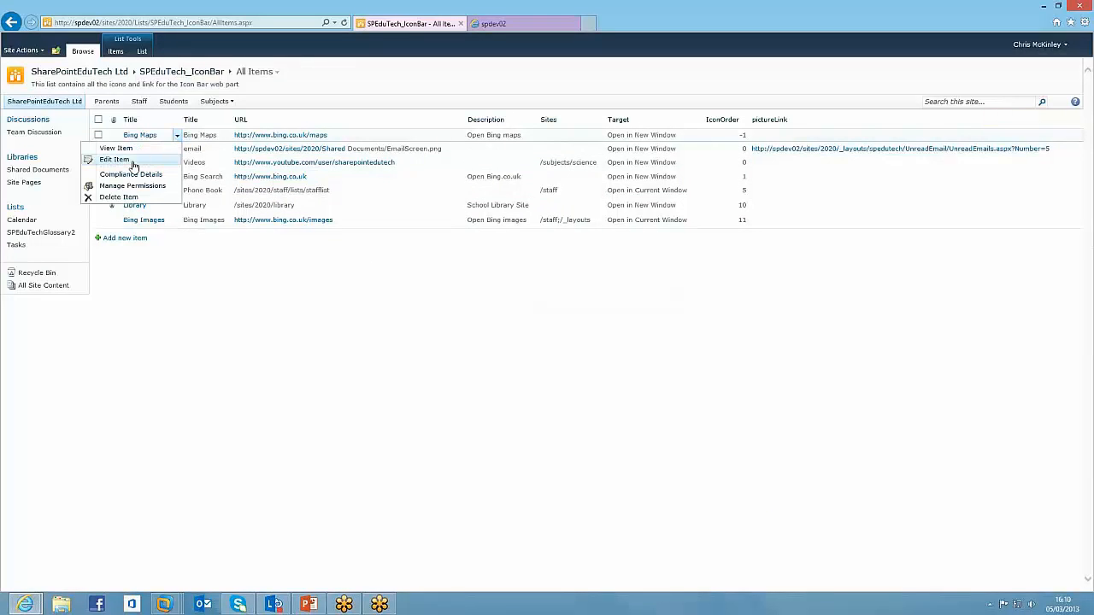
pyautogui.click(113, 158)
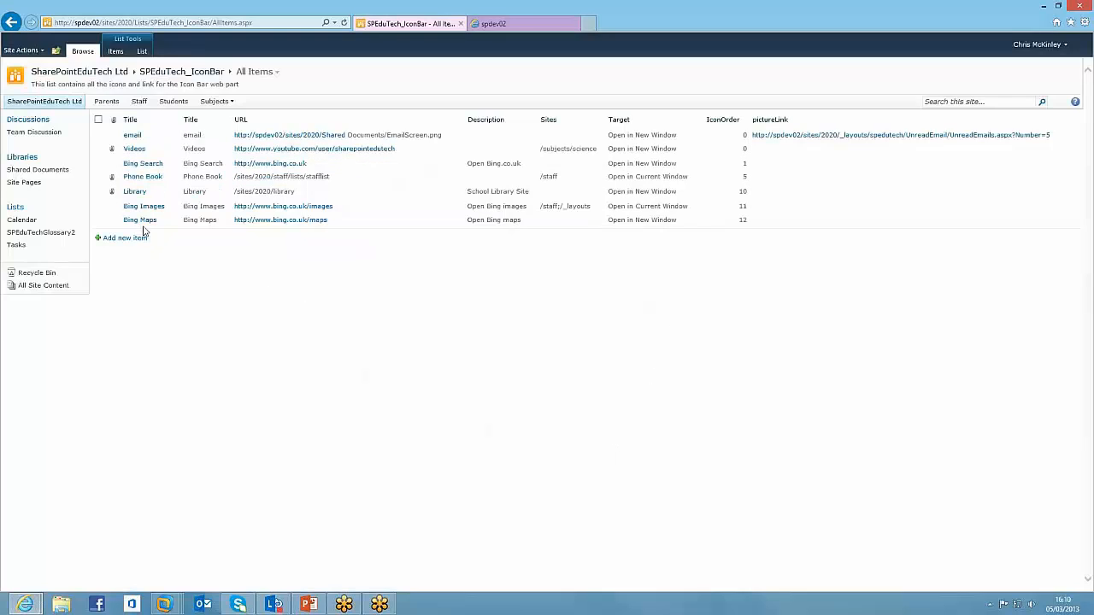
pyautogui.moveTo(500, 240)
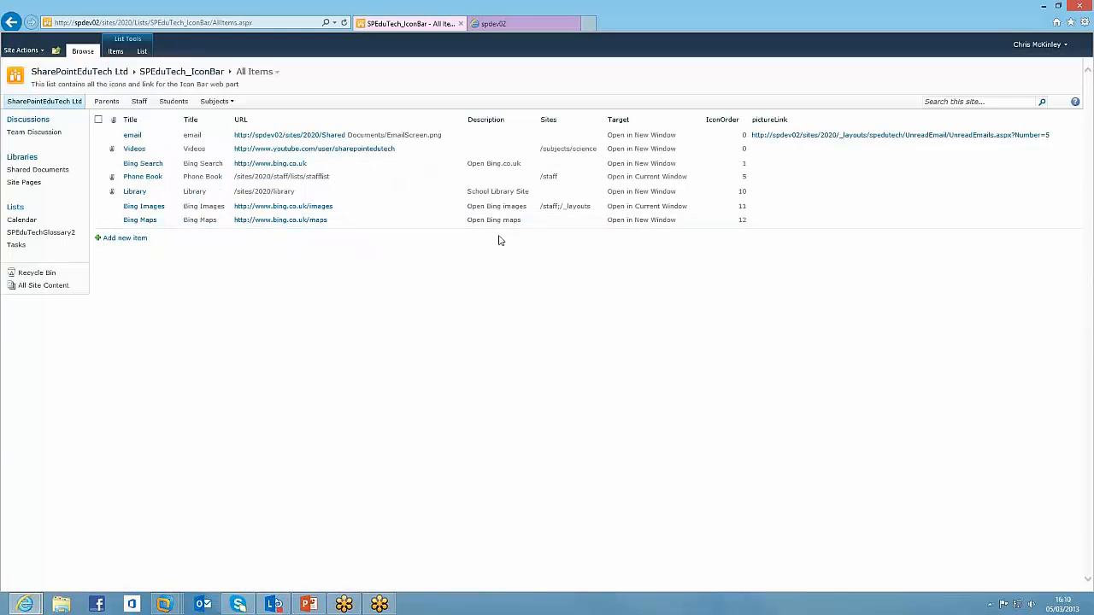
pyautogui.moveTo(143, 206)
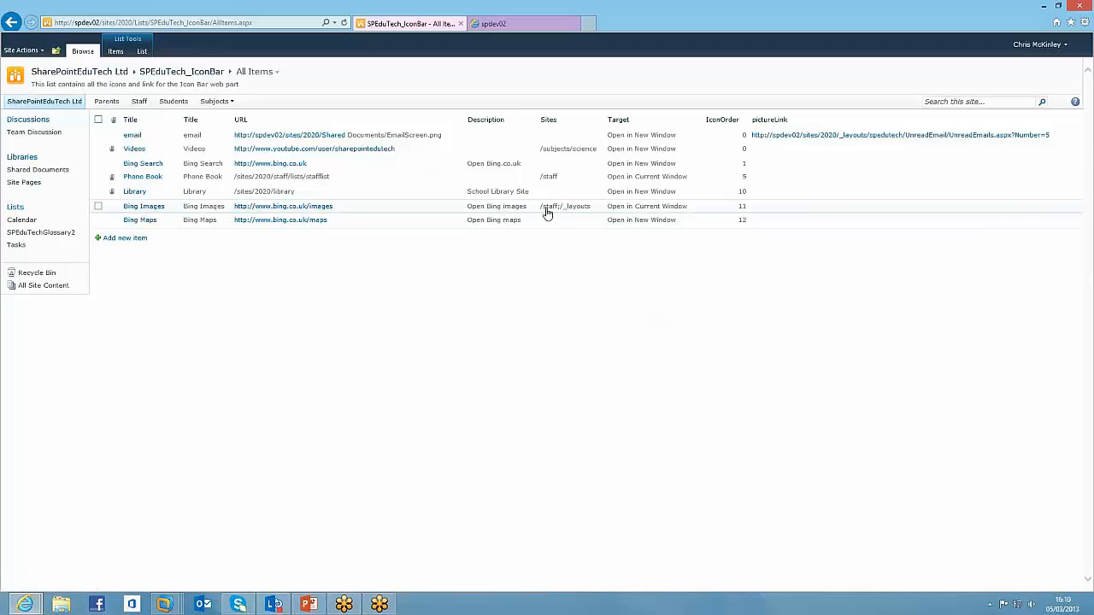
pyautogui.moveTo(419, 205)
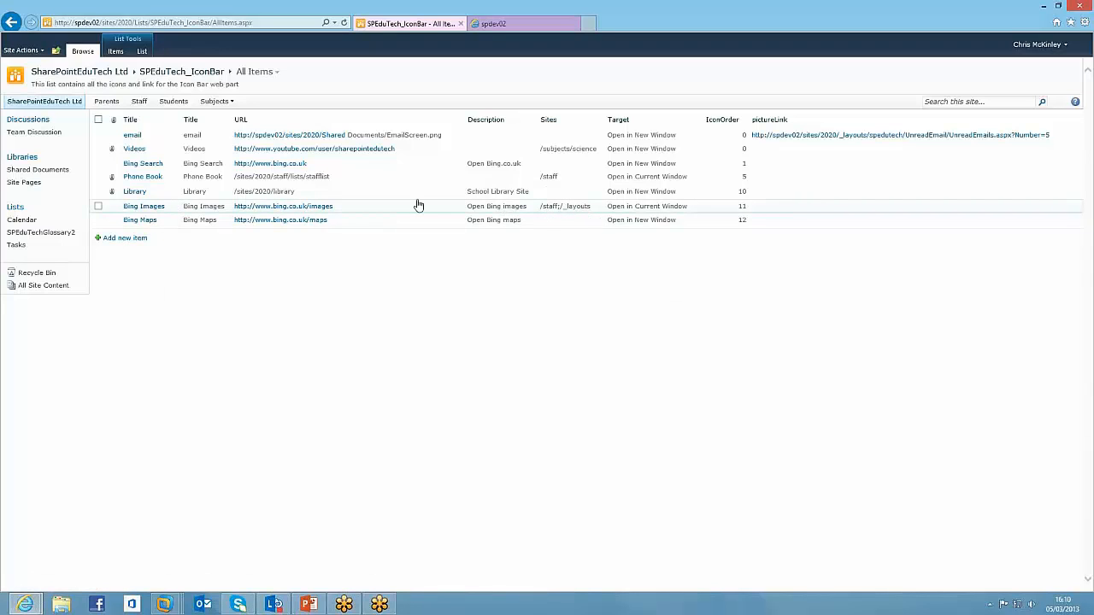
pyautogui.moveTo(44, 101)
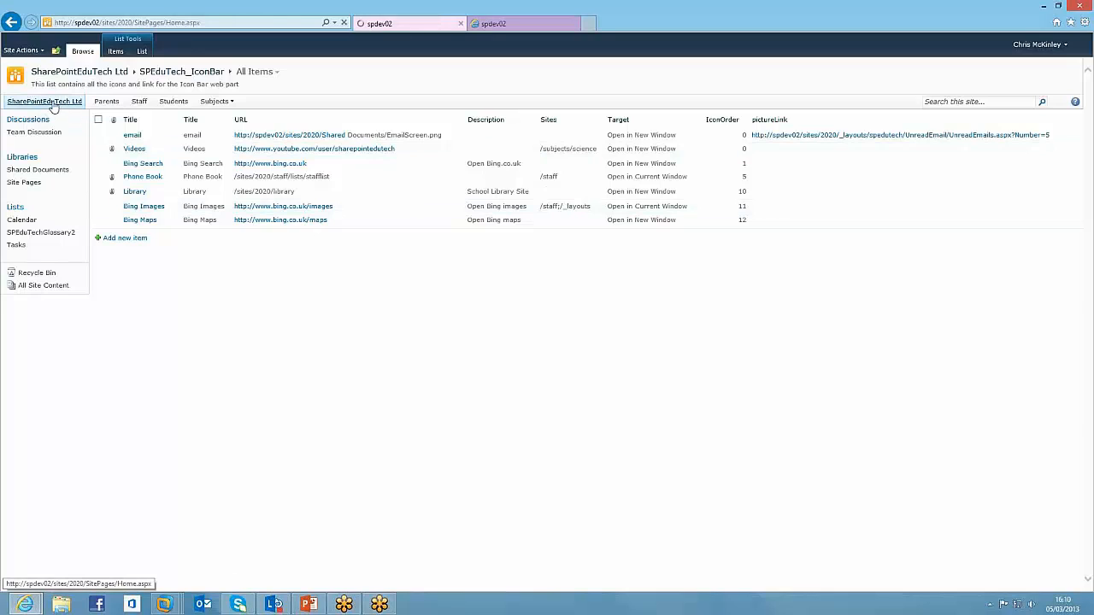
# - Check the icon bar on the Staff, Students and Subjects sites, then return to the home page
pyautogui.click(45, 100)
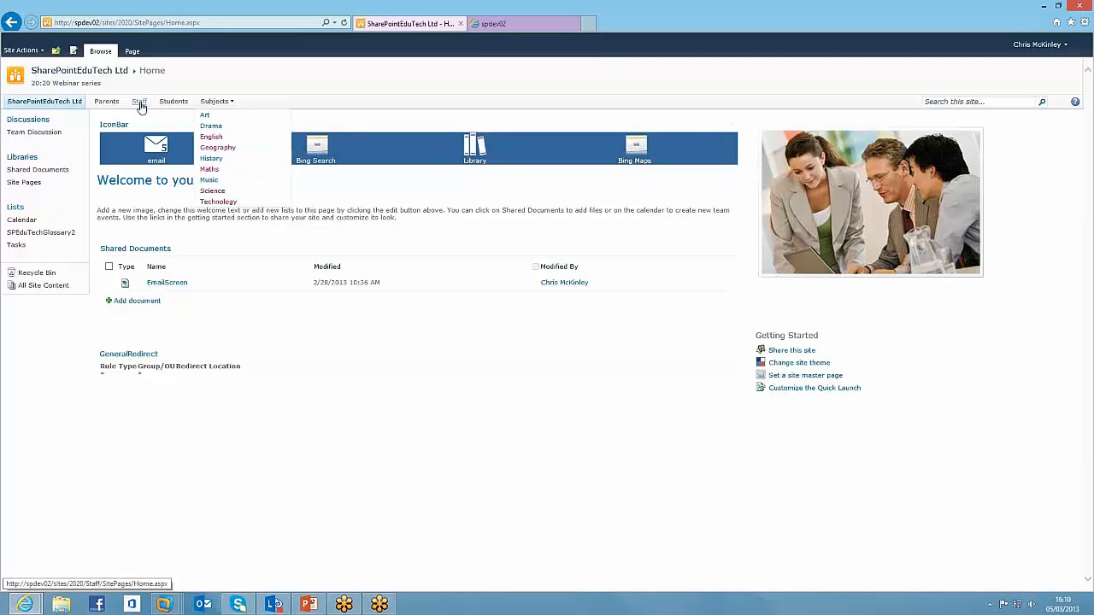
pyautogui.click(138, 101)
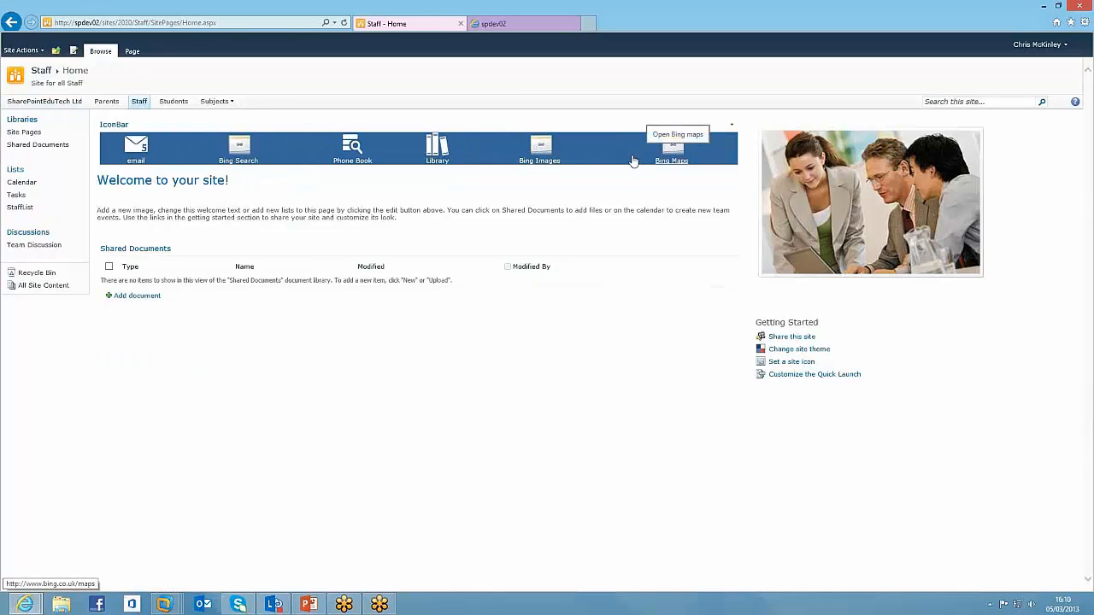
pyautogui.moveTo(576, 163)
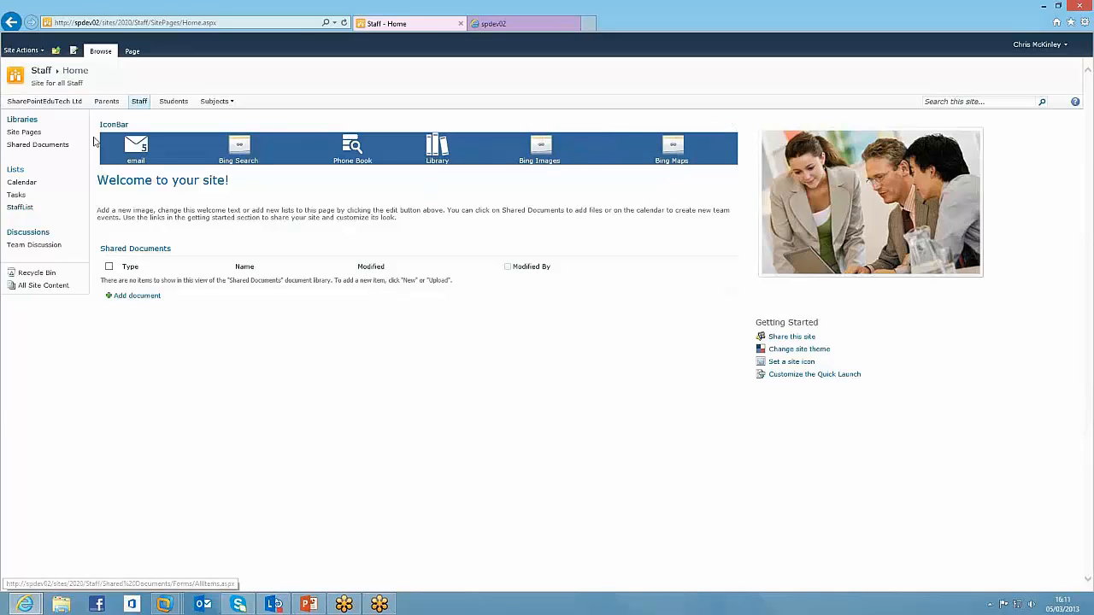
pyautogui.click(214, 101)
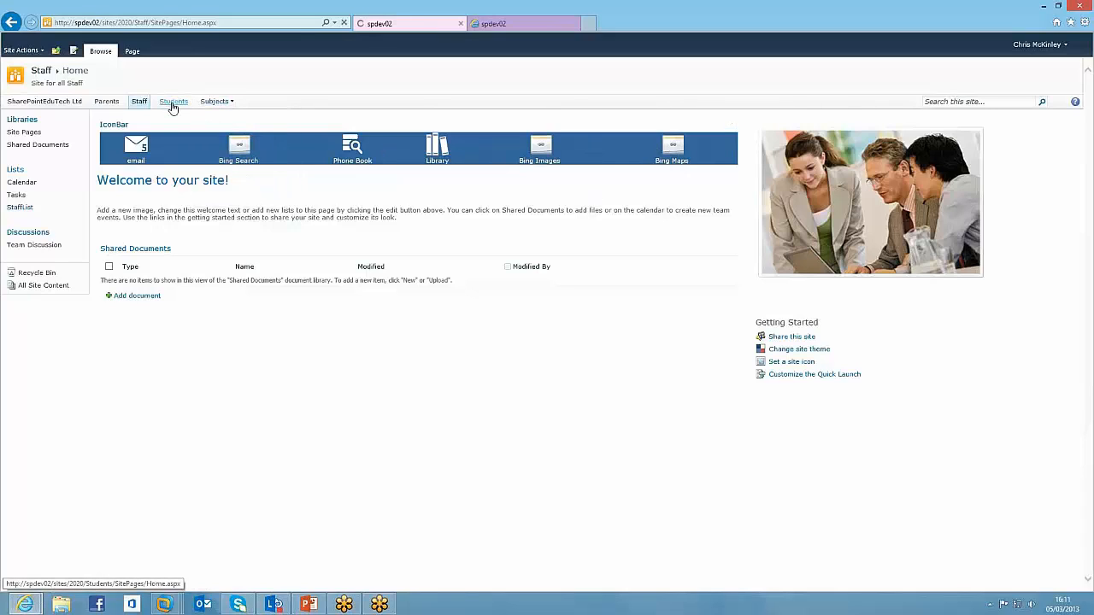
pyautogui.click(173, 101)
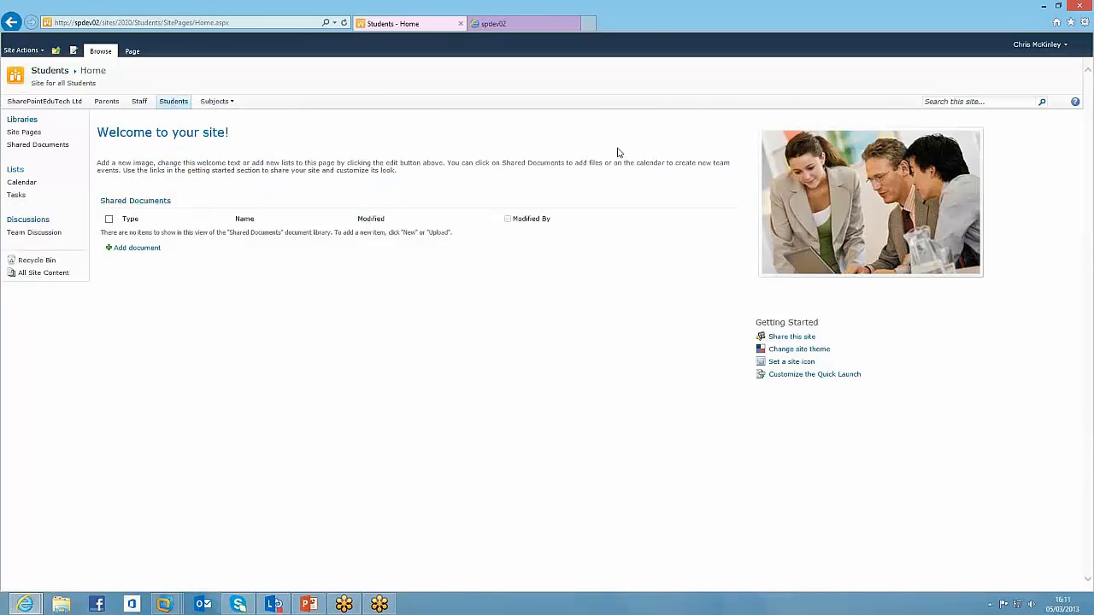
pyautogui.moveTo(503, 138)
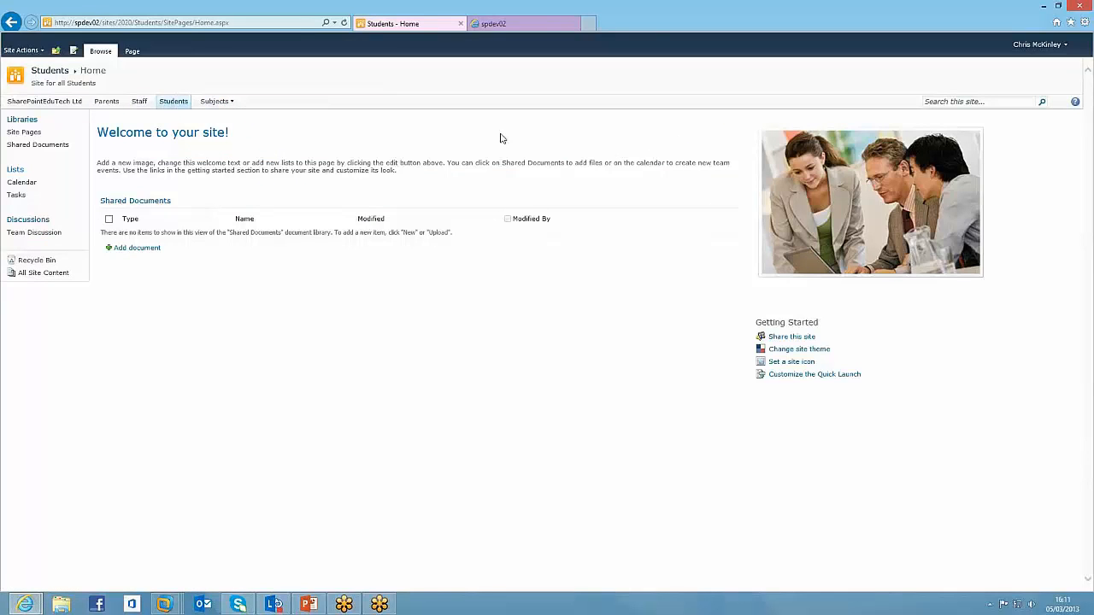
pyautogui.moveTo(565, 147)
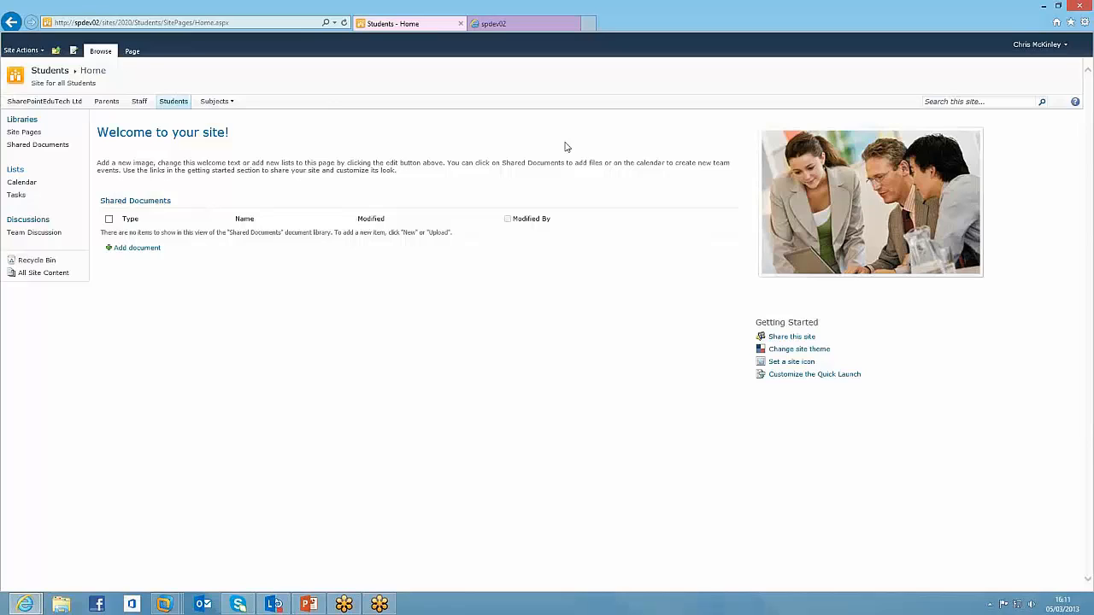
pyautogui.click(214, 101)
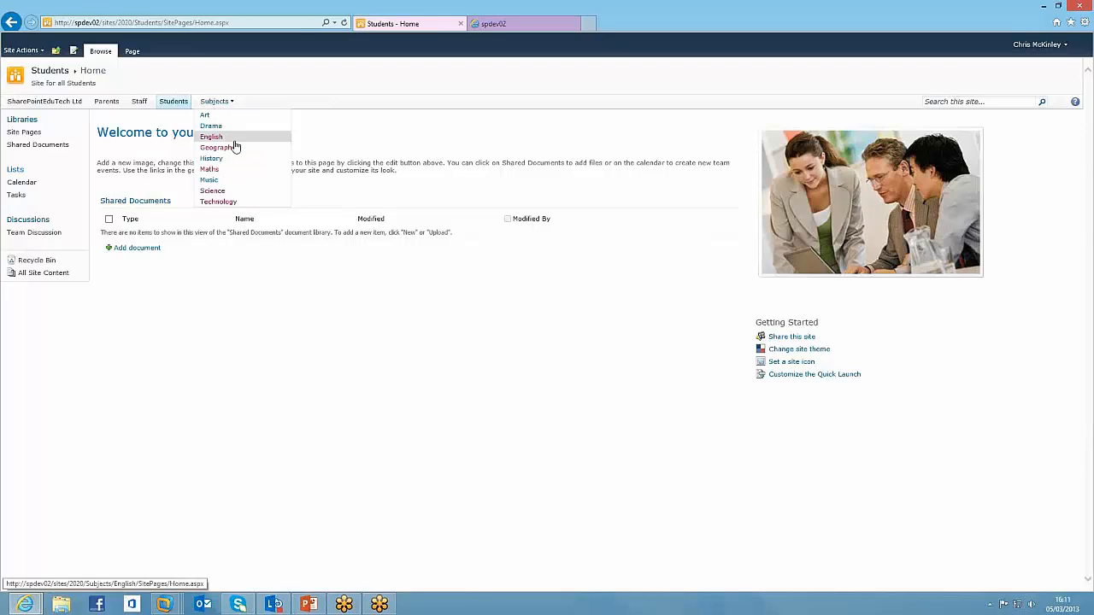
pyautogui.moveTo(217, 147)
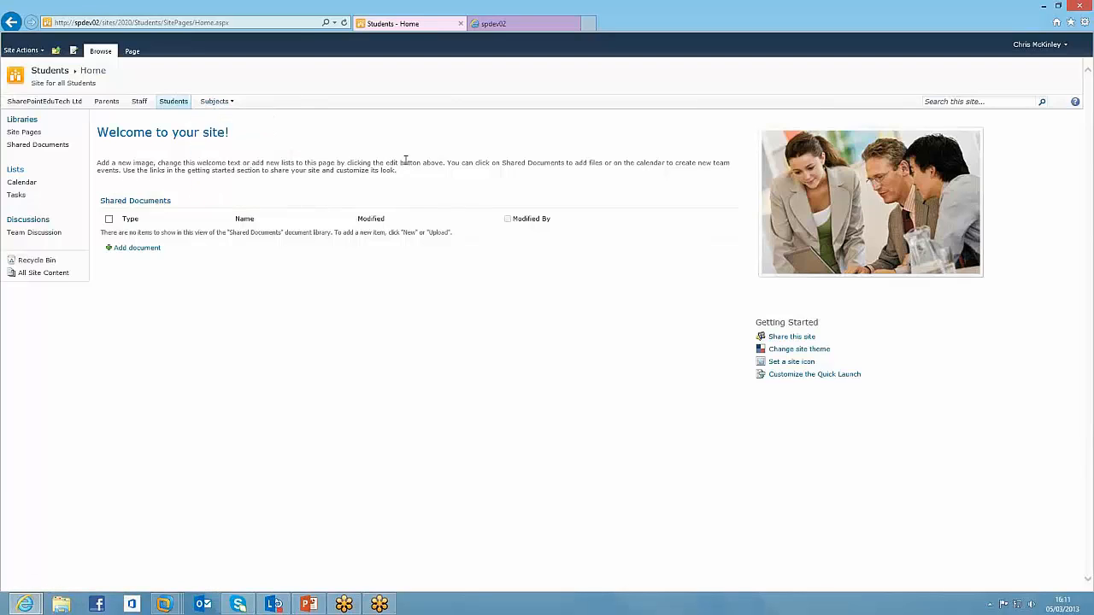
pyautogui.moveTo(316, 133)
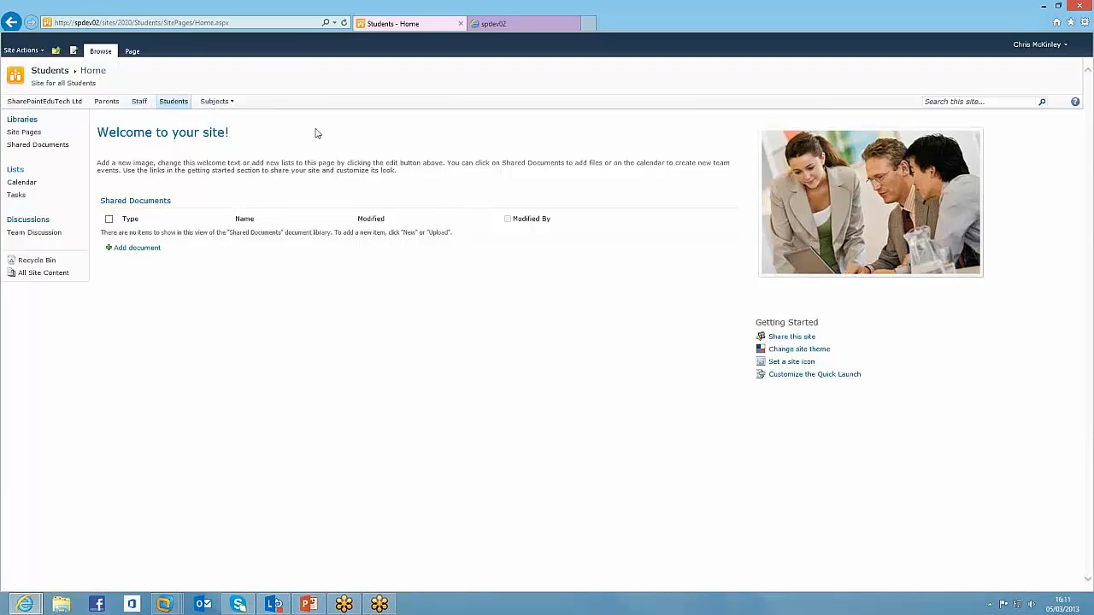
pyautogui.click(44, 101)
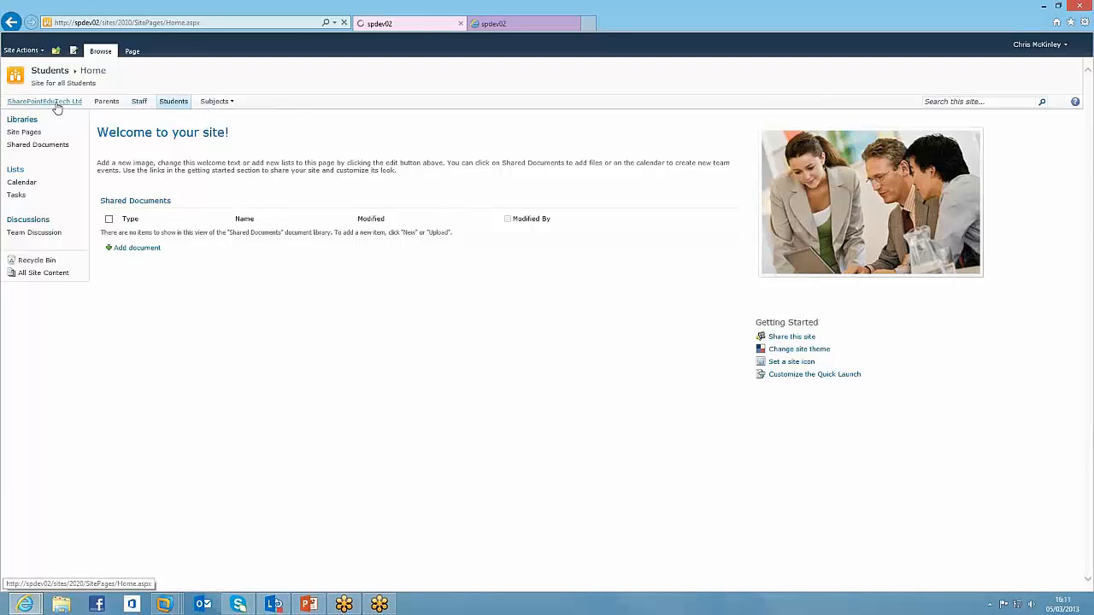
pyautogui.click(43, 101)
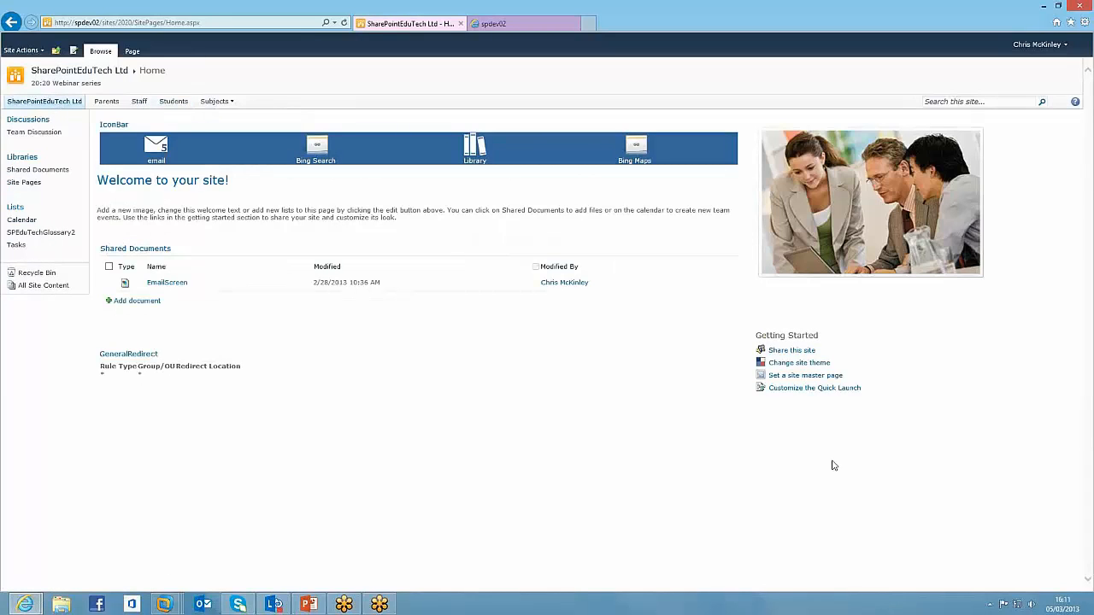
pyautogui.moveTo(837, 423)
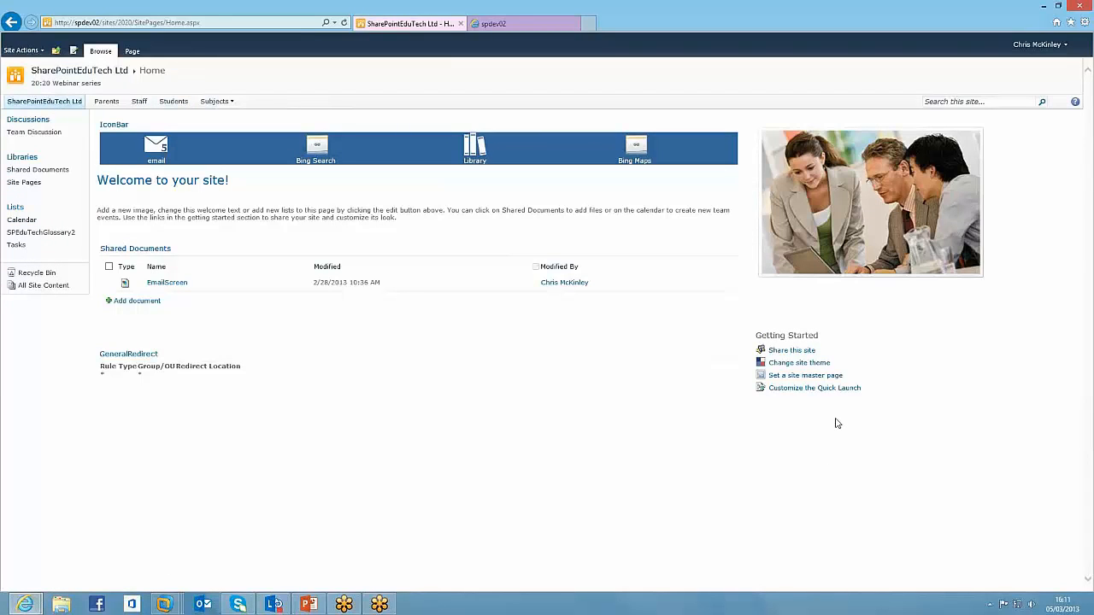
pyautogui.moveTo(805, 375)
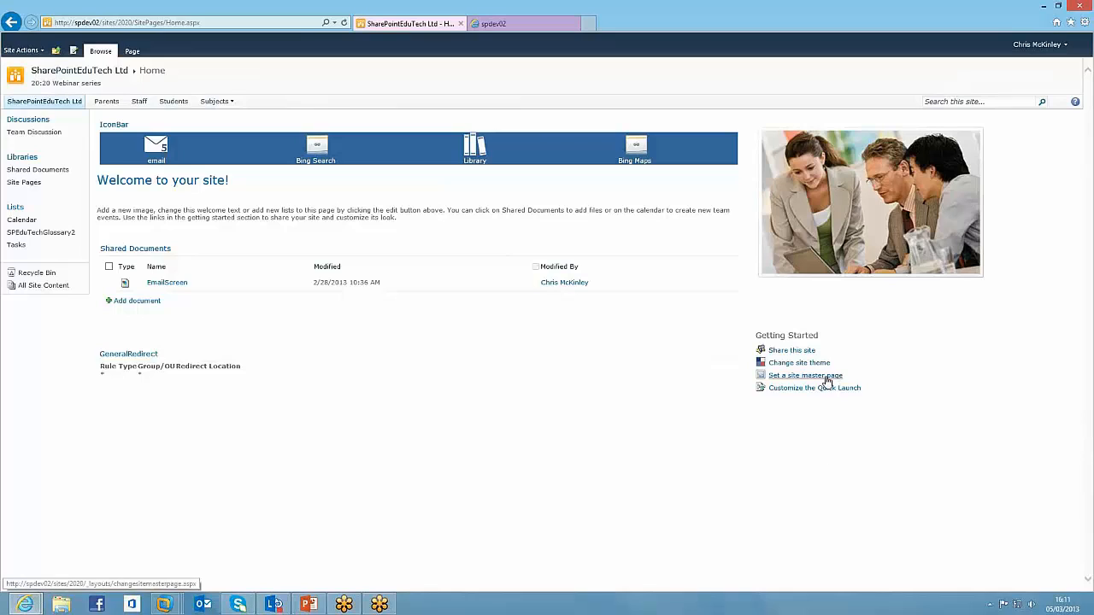
# - Set v4_IconBar.master as the system master page, resetting all subsites, and confirm
pyautogui.click(805, 375)
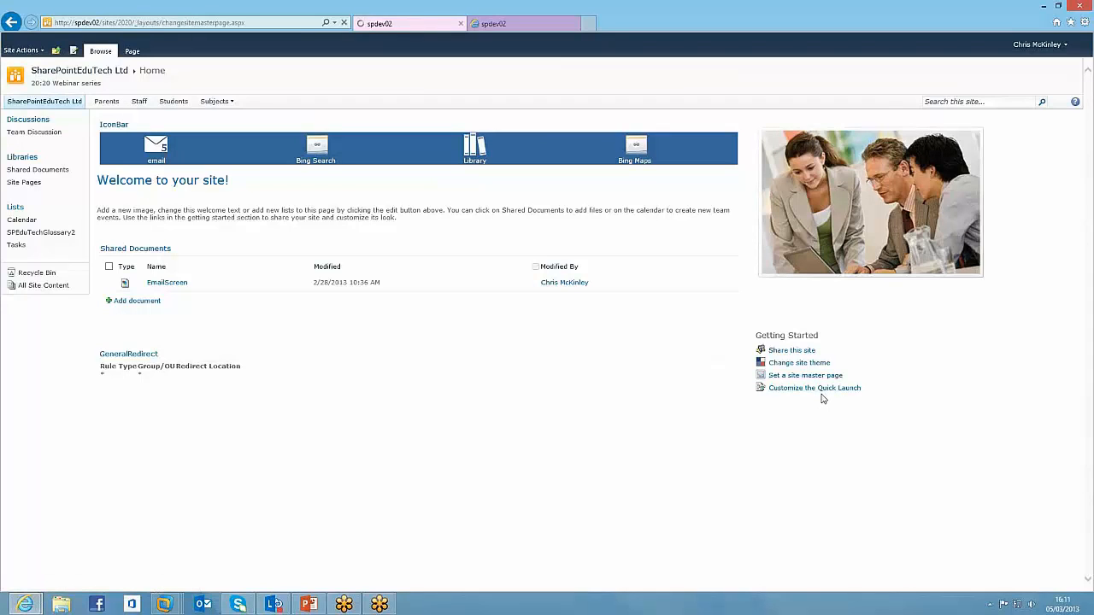
pyautogui.click(805, 375)
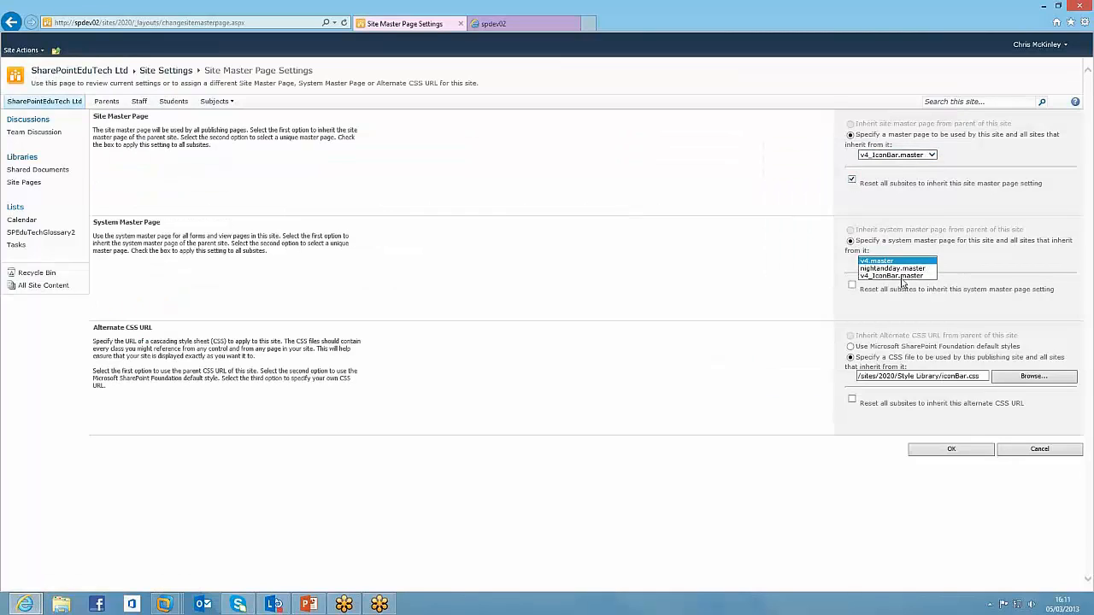
pyautogui.click(892, 276)
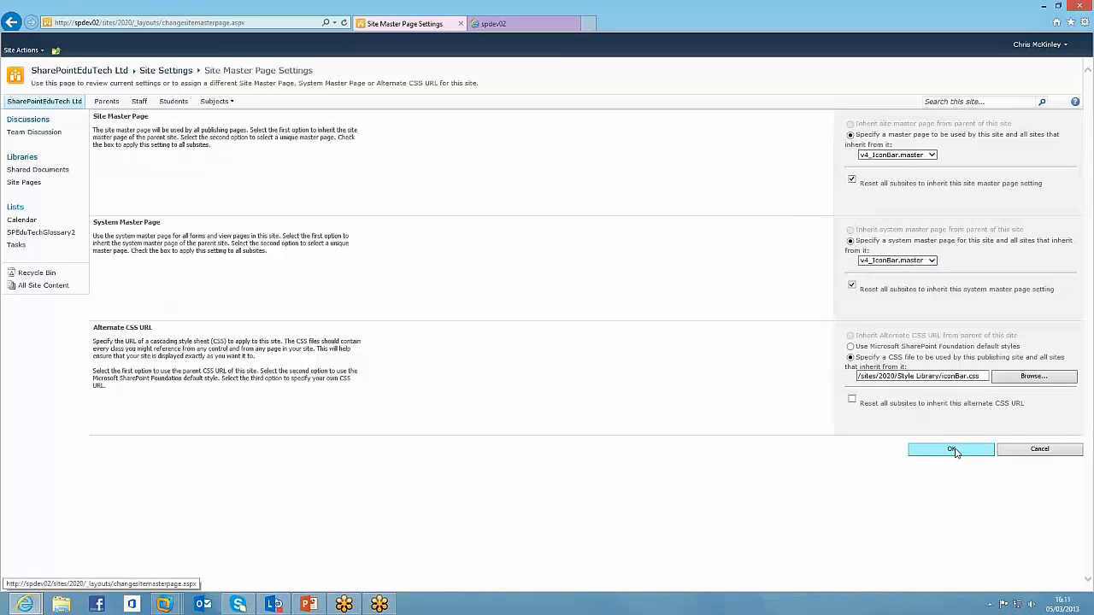
pyautogui.click(951, 449)
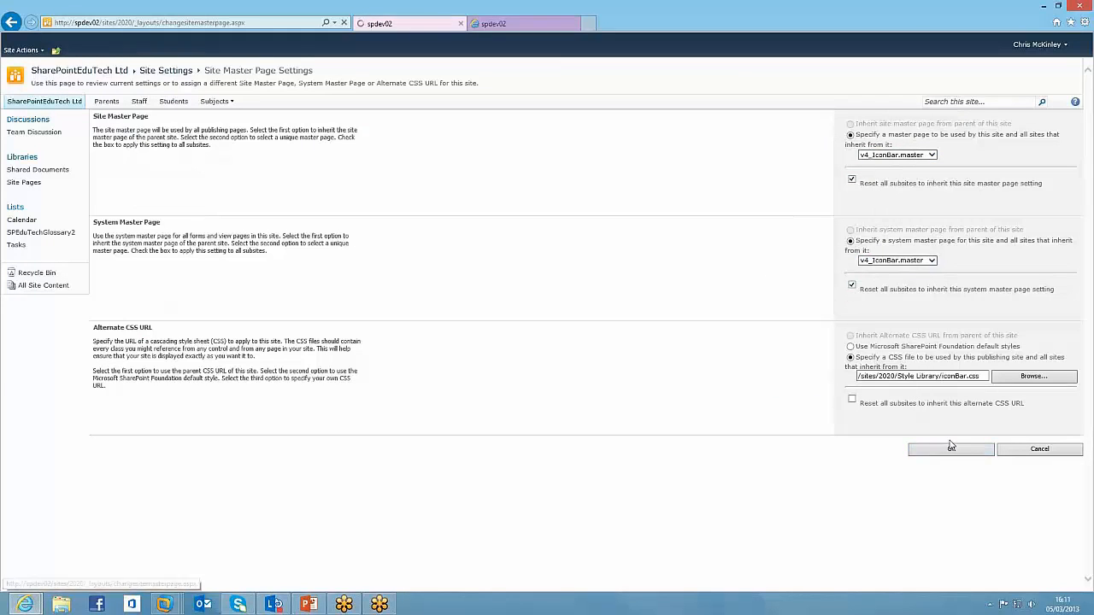
pyautogui.click(950, 449)
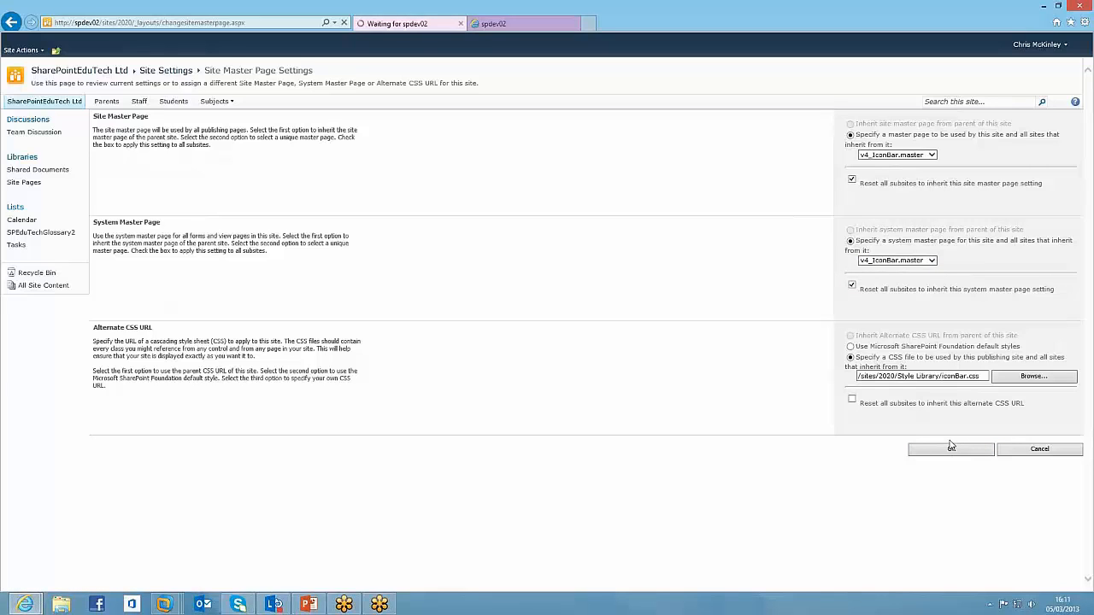
pyautogui.click(950, 449)
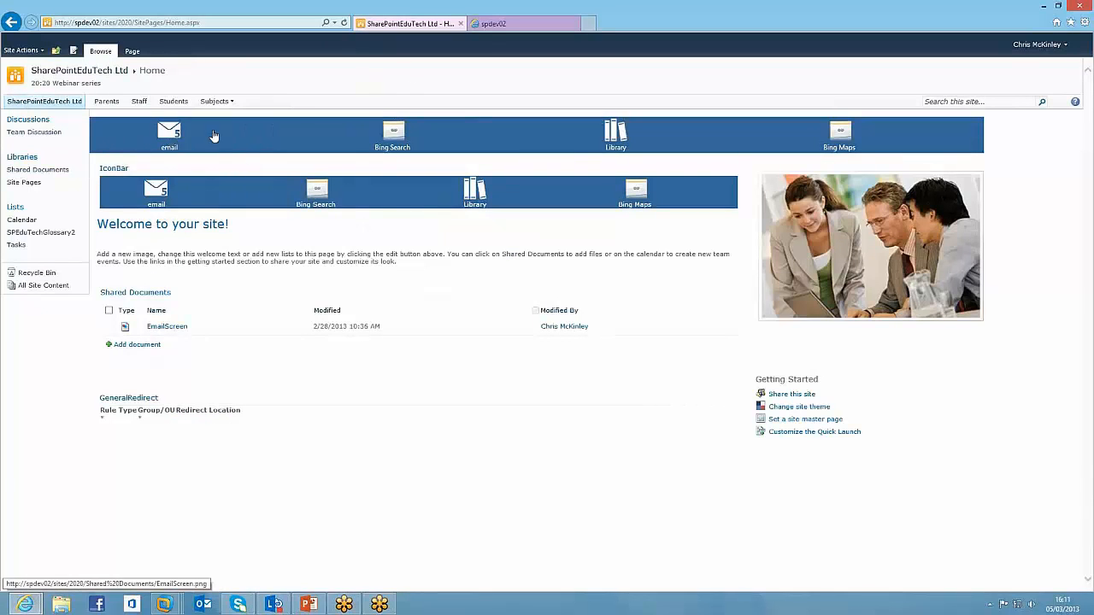
pyautogui.moveTo(863, 147)
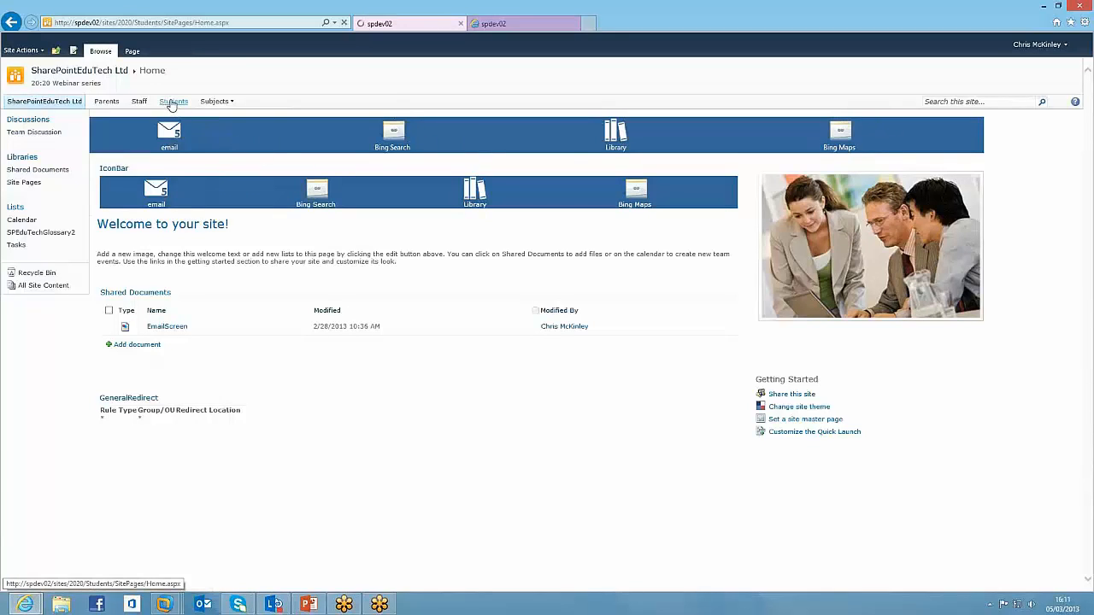
# - Check the icon bar on the Students, Geography and Science sites, where Science adds Videos
pyautogui.click(173, 101)
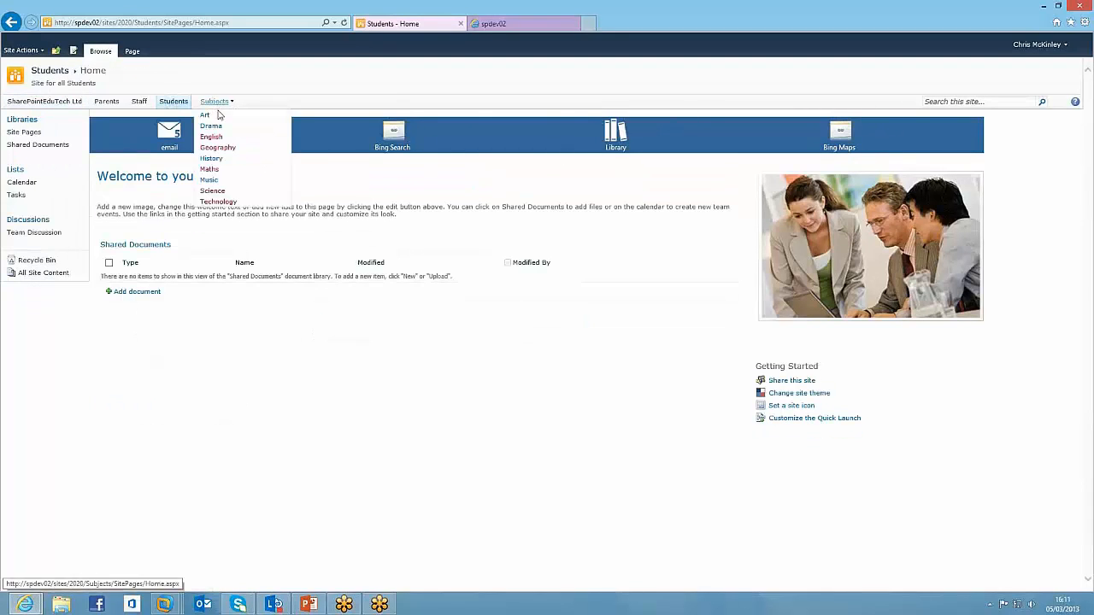
pyautogui.moveTo(218, 148)
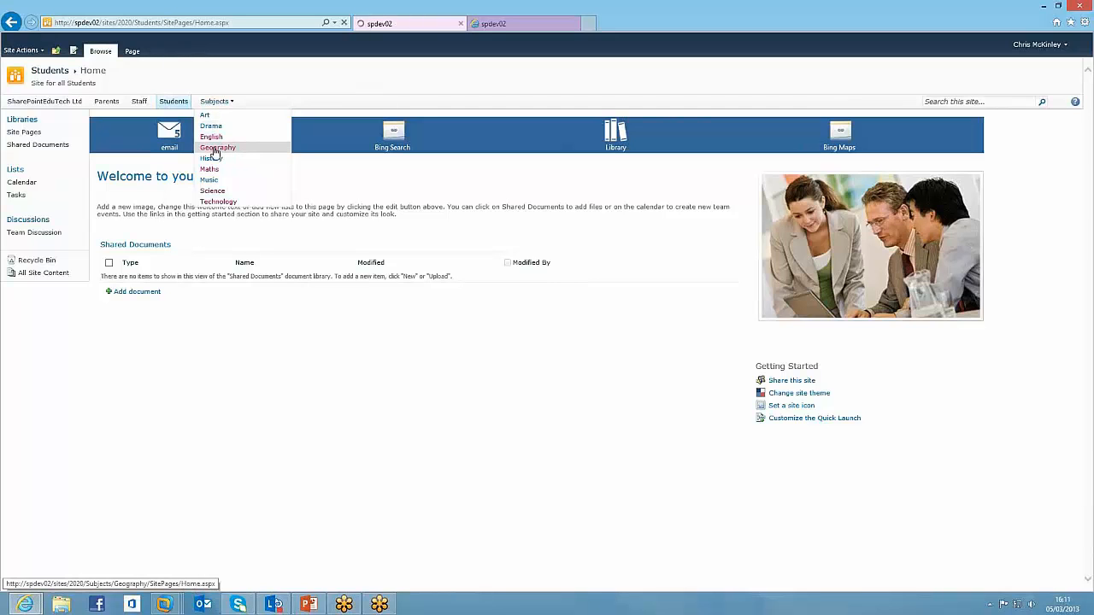
pyautogui.click(216, 148)
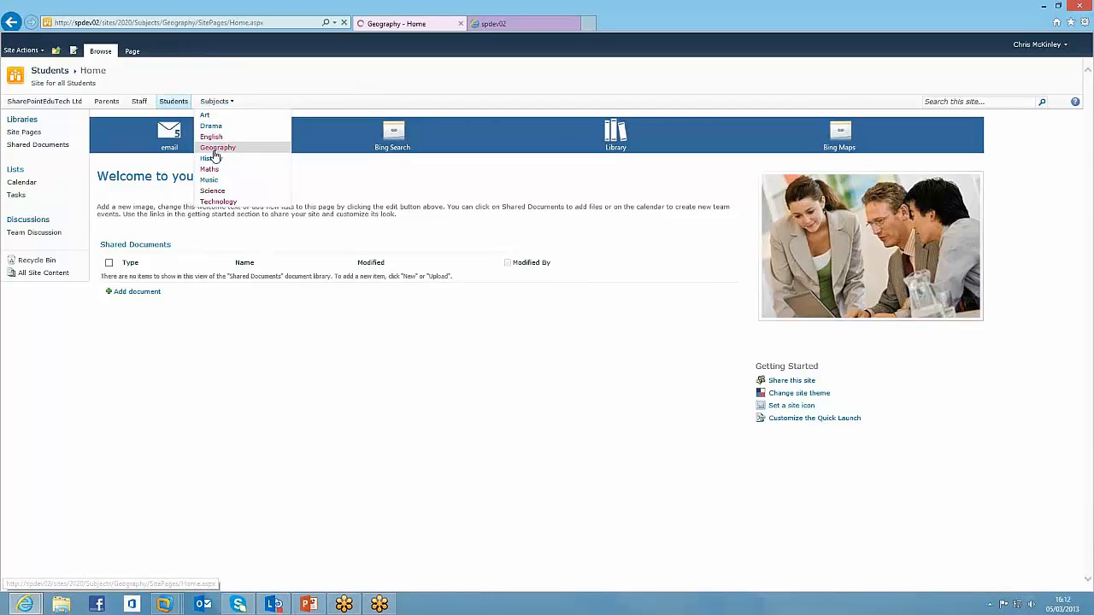
pyautogui.click(217, 146)
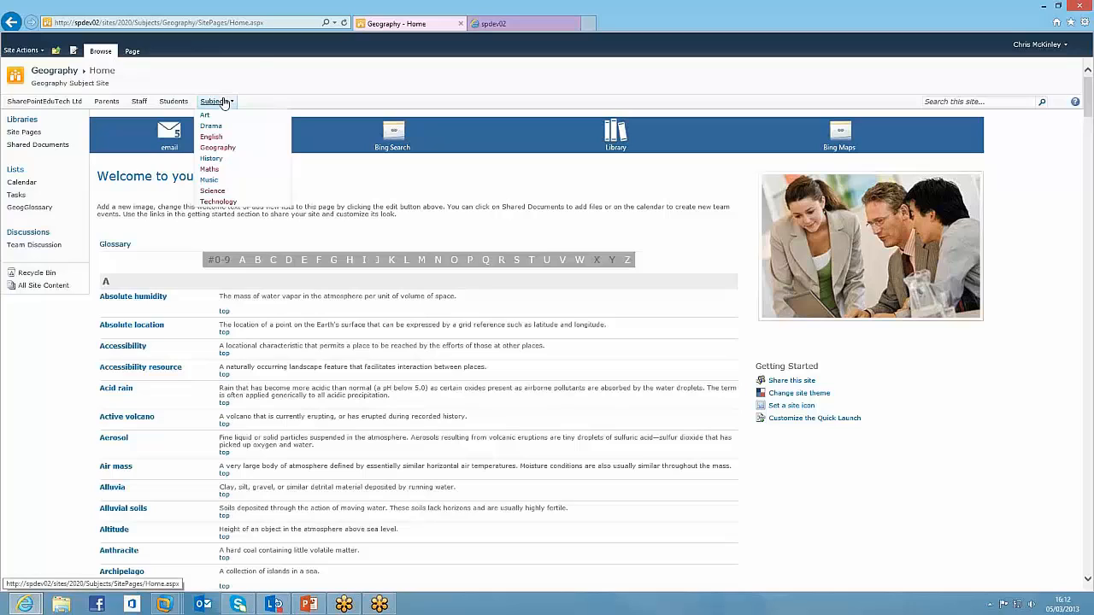
pyautogui.moveTo(209, 168)
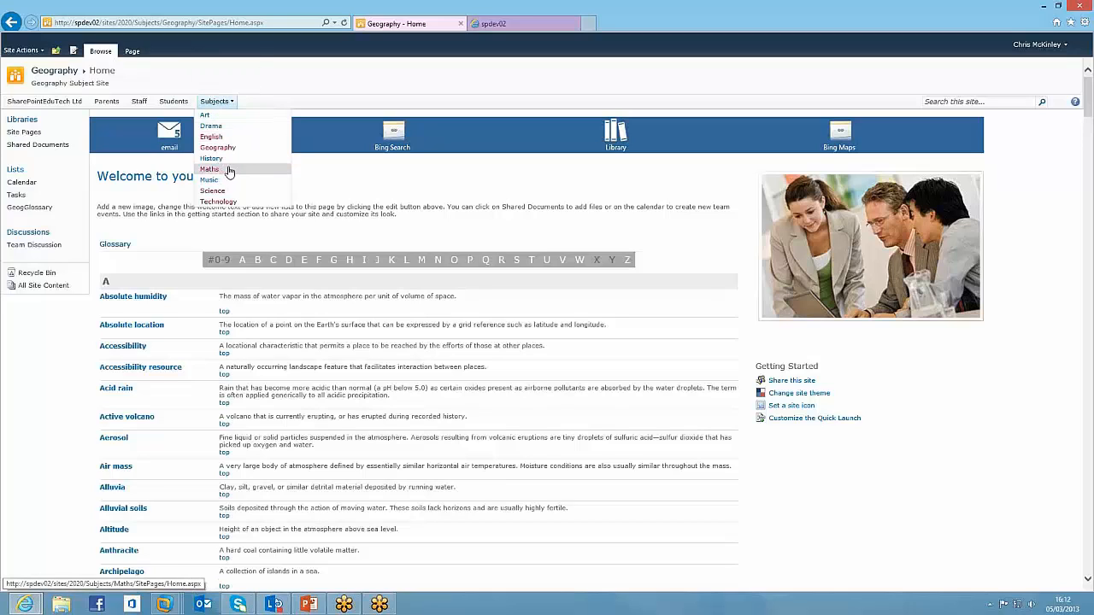
pyautogui.moveTo(212, 191)
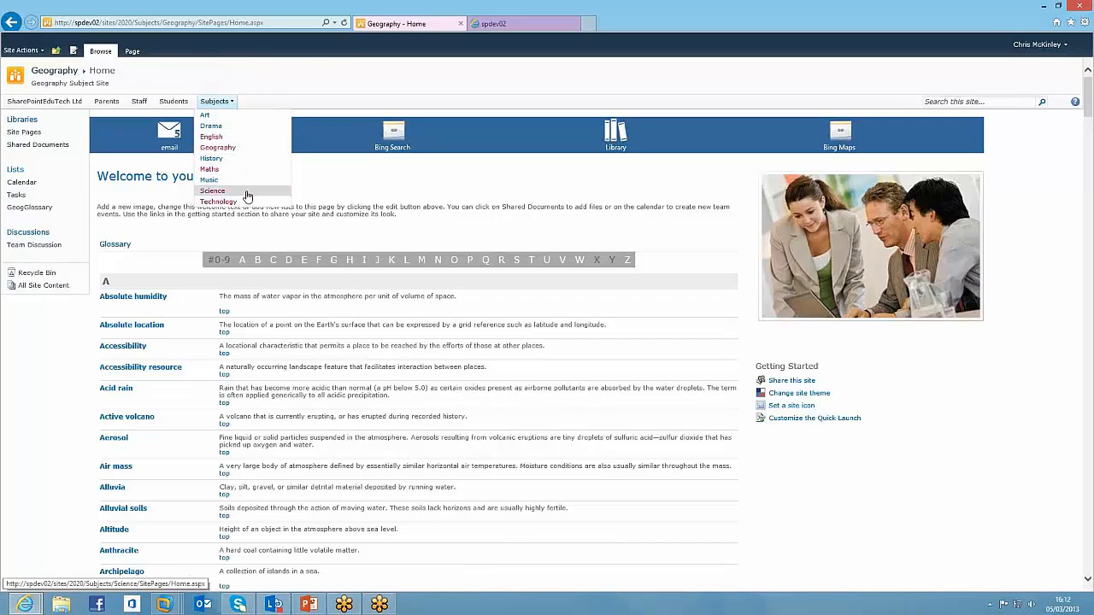
pyautogui.click(212, 189)
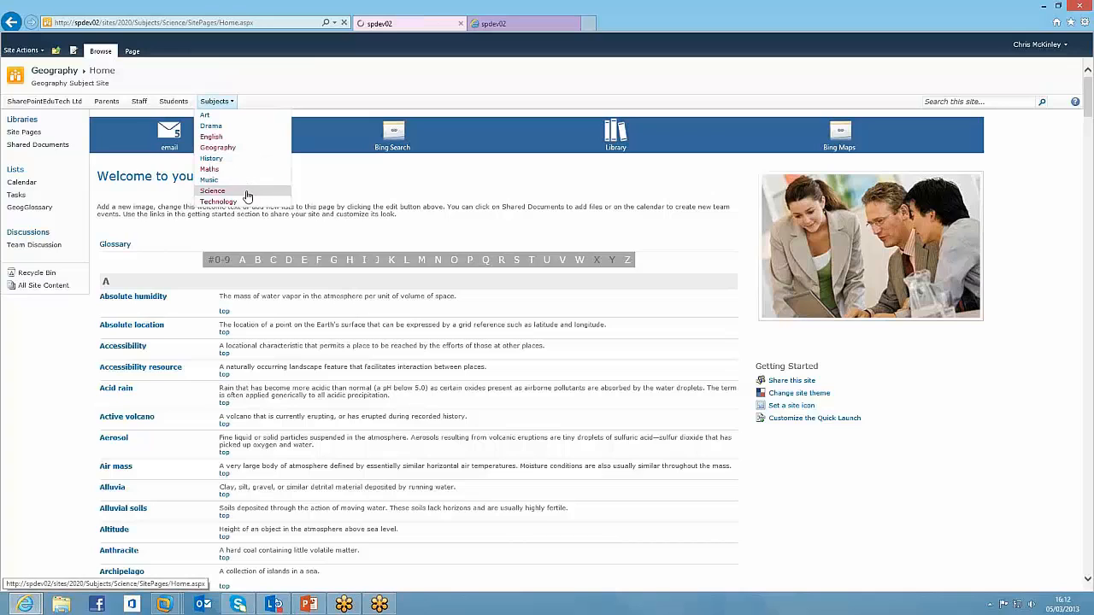
pyautogui.click(212, 191)
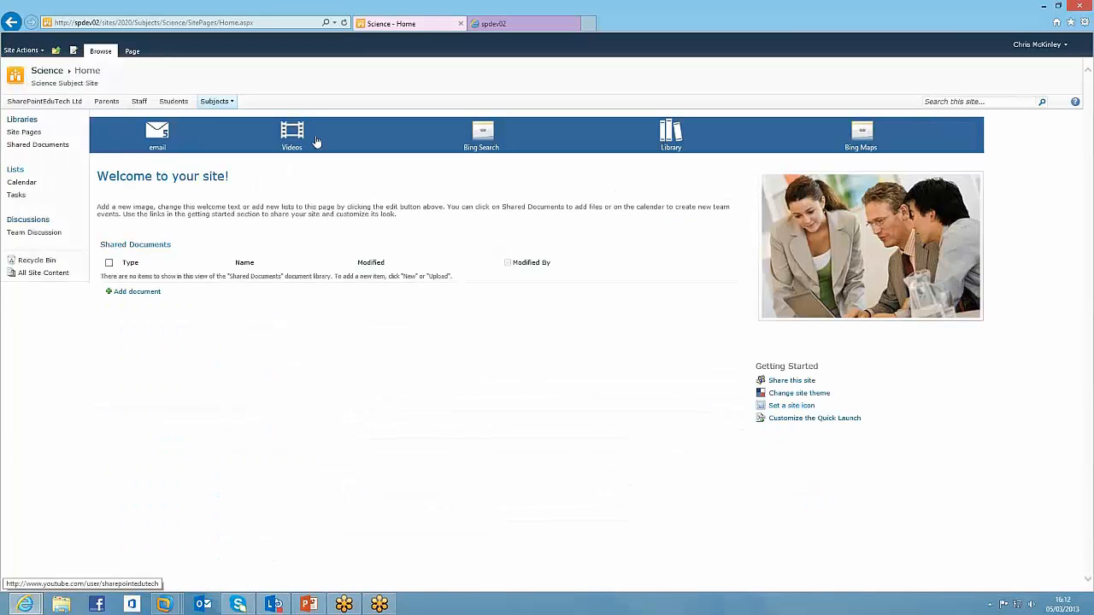
pyautogui.moveTo(294, 161)
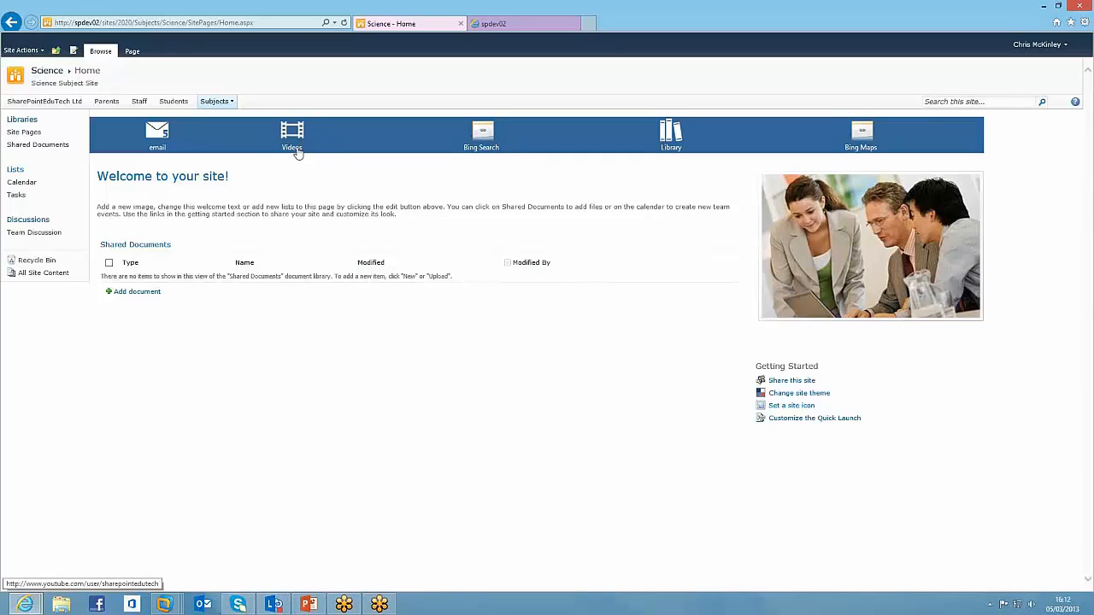
pyautogui.moveTo(299, 154)
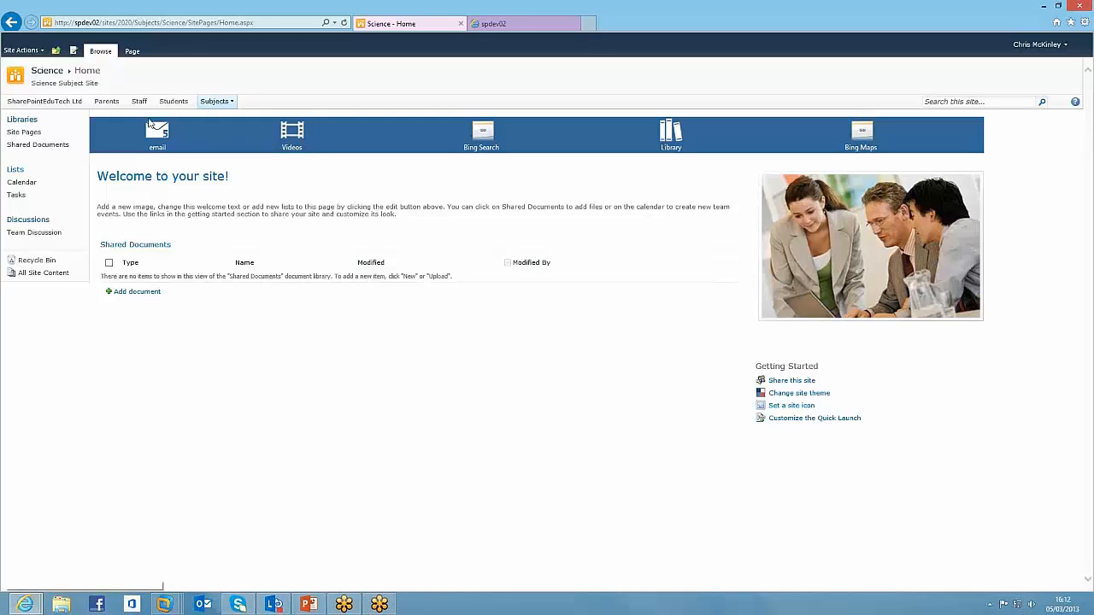
# - Return to the top-level site and reopen the SPEduTech_IconBar list via All Site Content
pyautogui.click(44, 101)
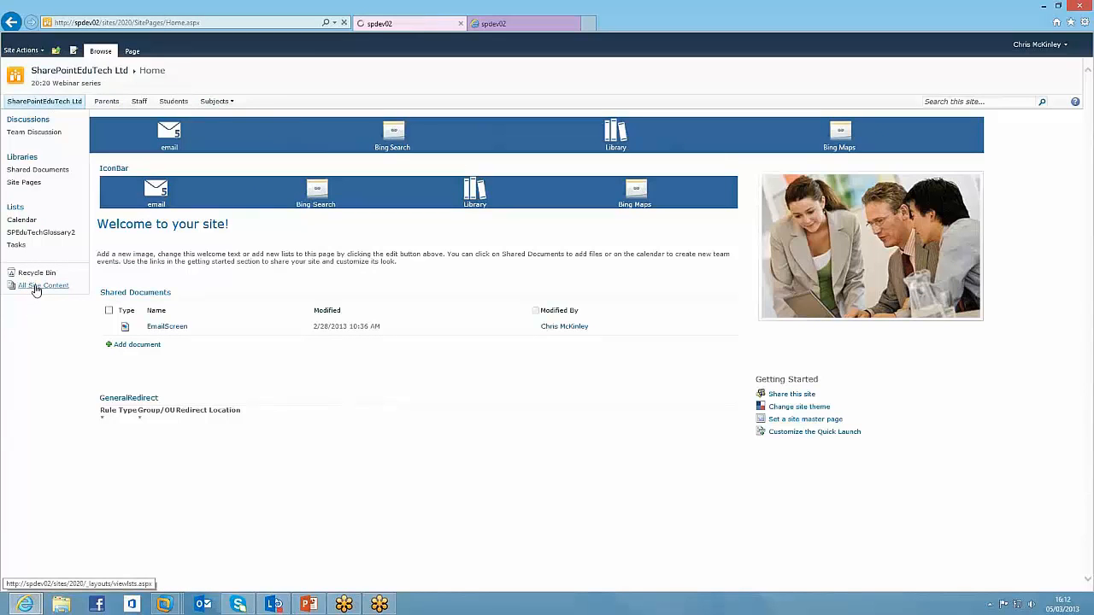
pyautogui.click(43, 285)
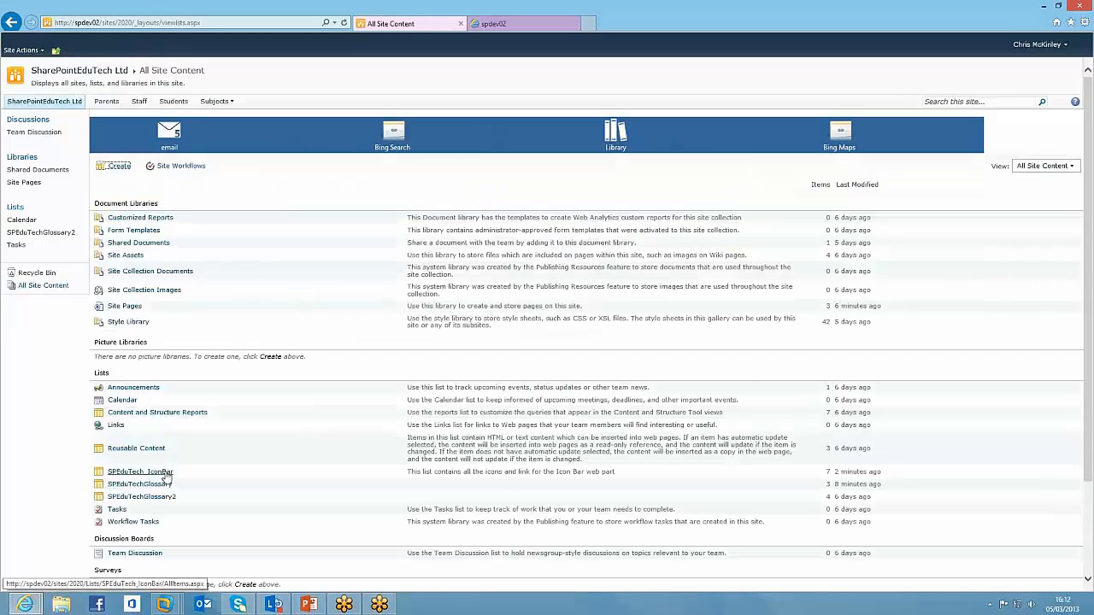
pyautogui.click(139, 472)
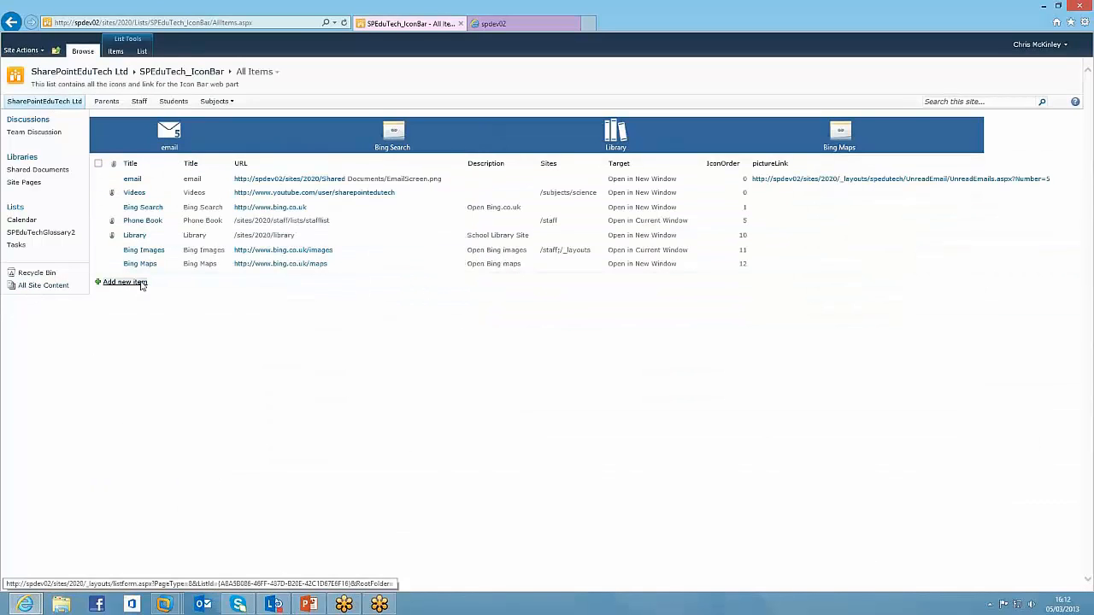
# - Start a new icon item titled Calendar with Calendar.png attached as its image
pyautogui.click(125, 282)
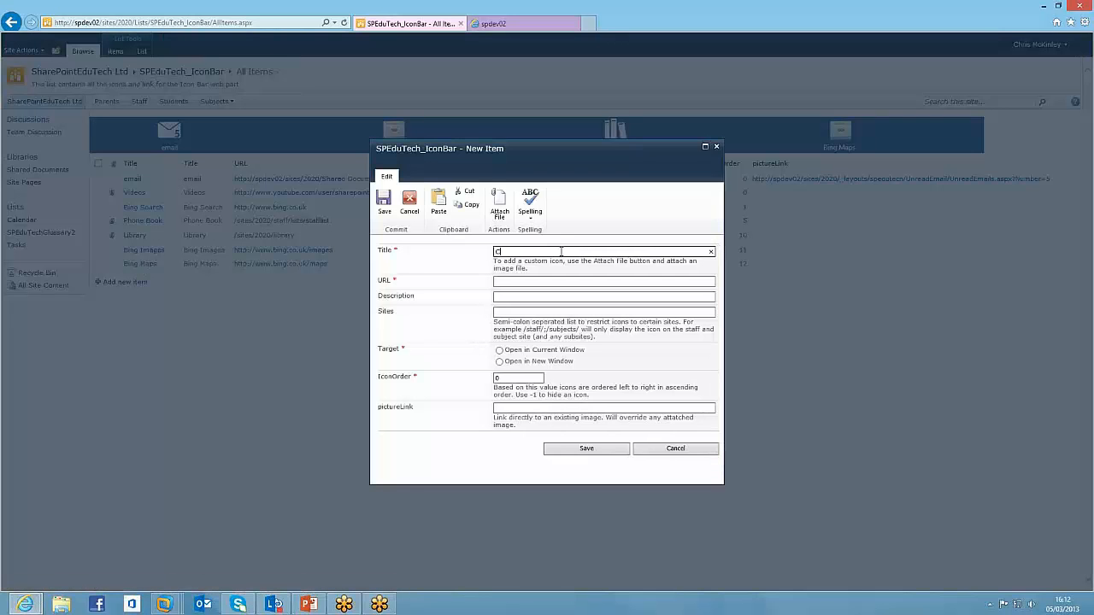
pyautogui.write('alendar')
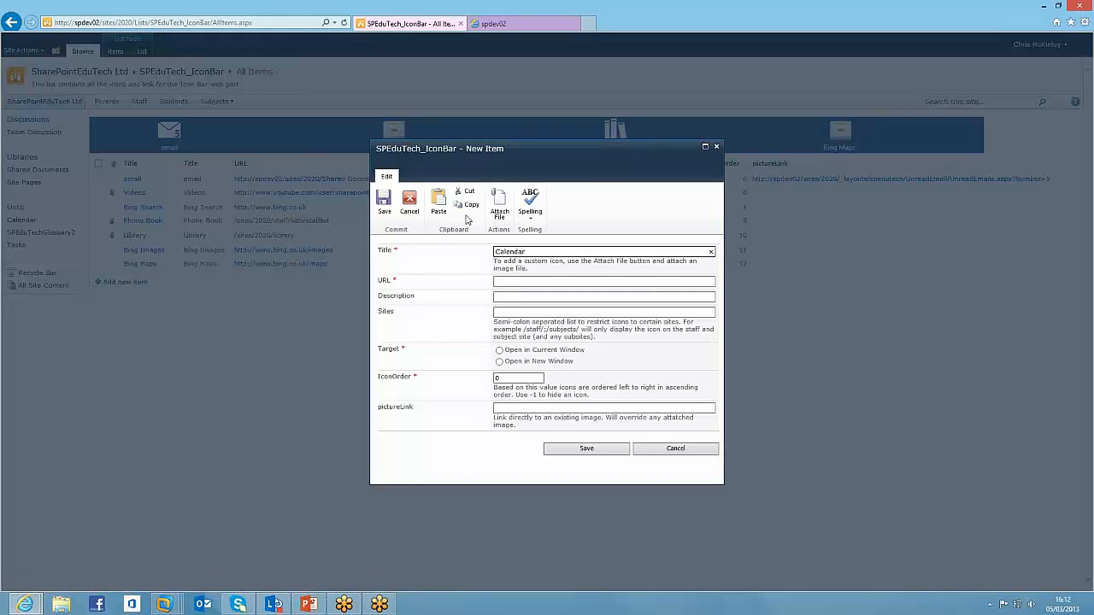
pyautogui.click(498, 206)
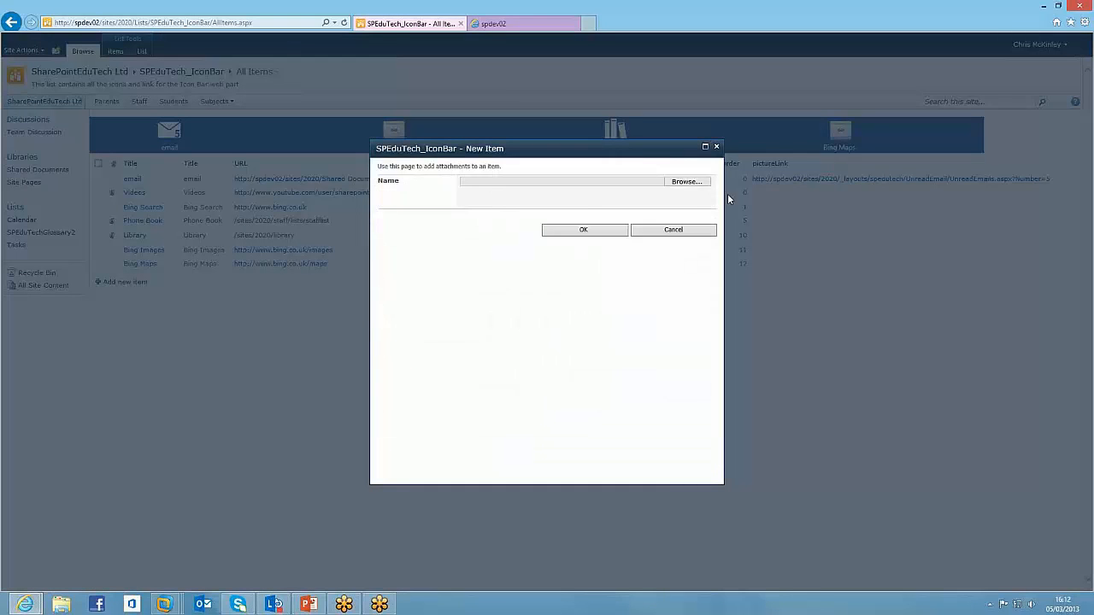
pyautogui.click(687, 181)
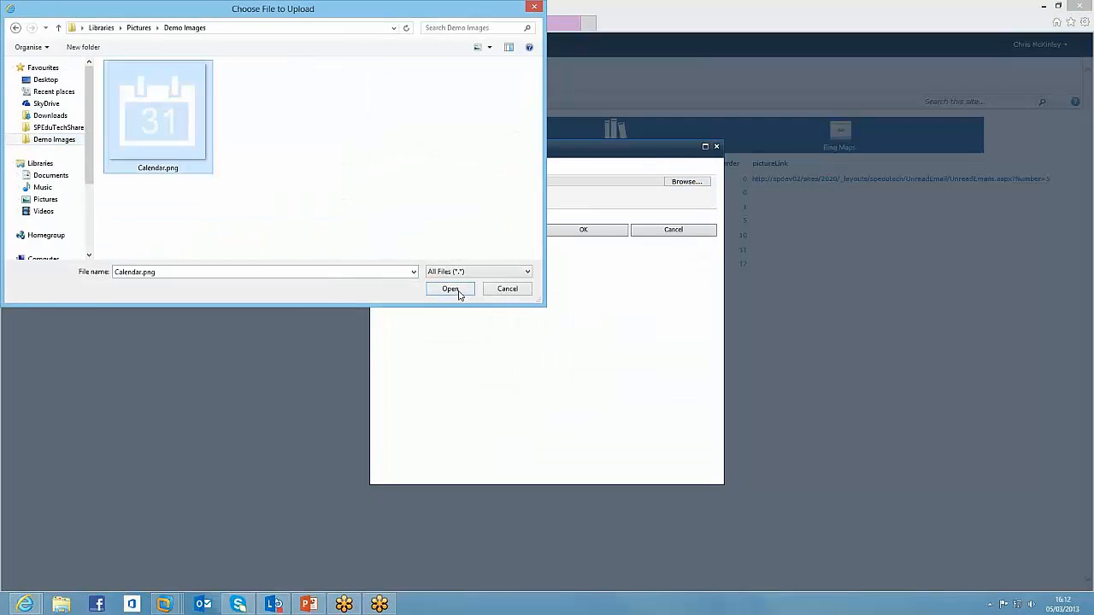
pyautogui.click(449, 289)
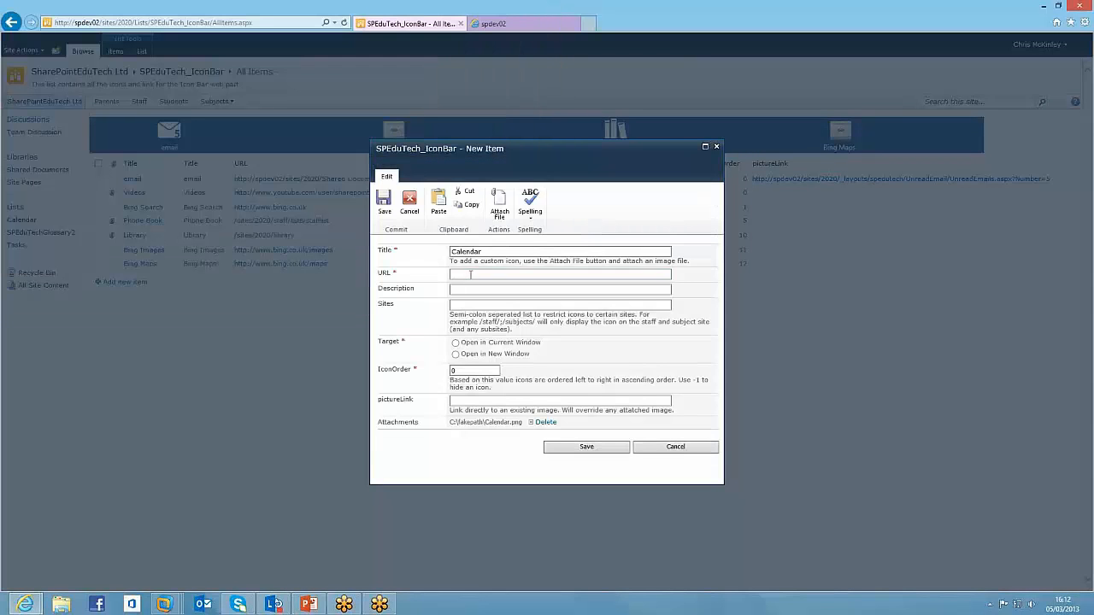
# - Give it URL /sites/2020/lists/calendar, Open in Current Window target and IconOrder 50
pyautogui.write('/si')
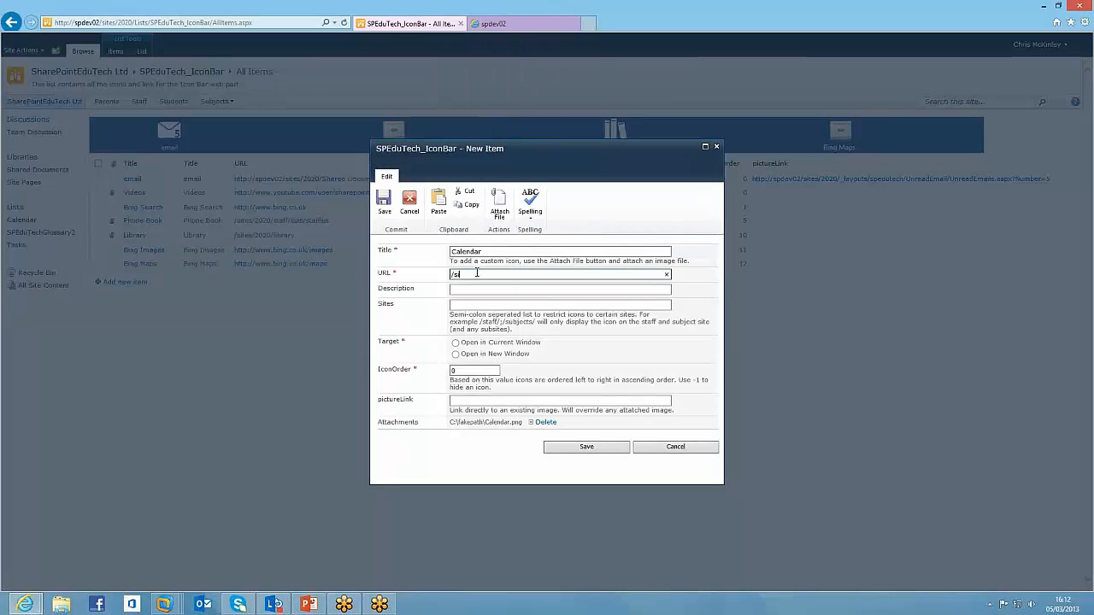
pyautogui.write('sites/')
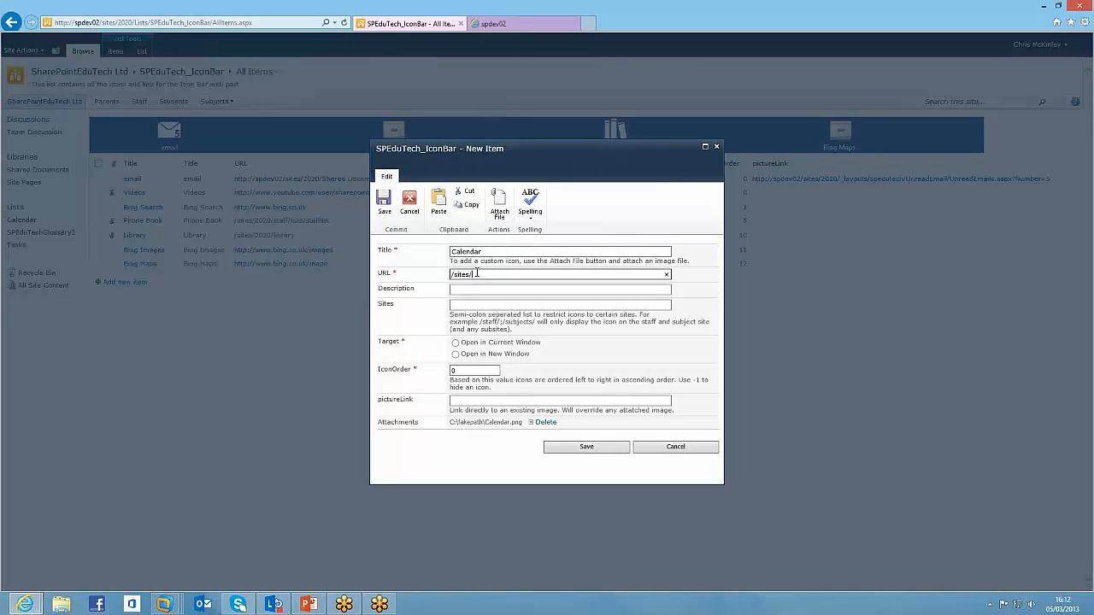
pyautogui.write('2020')
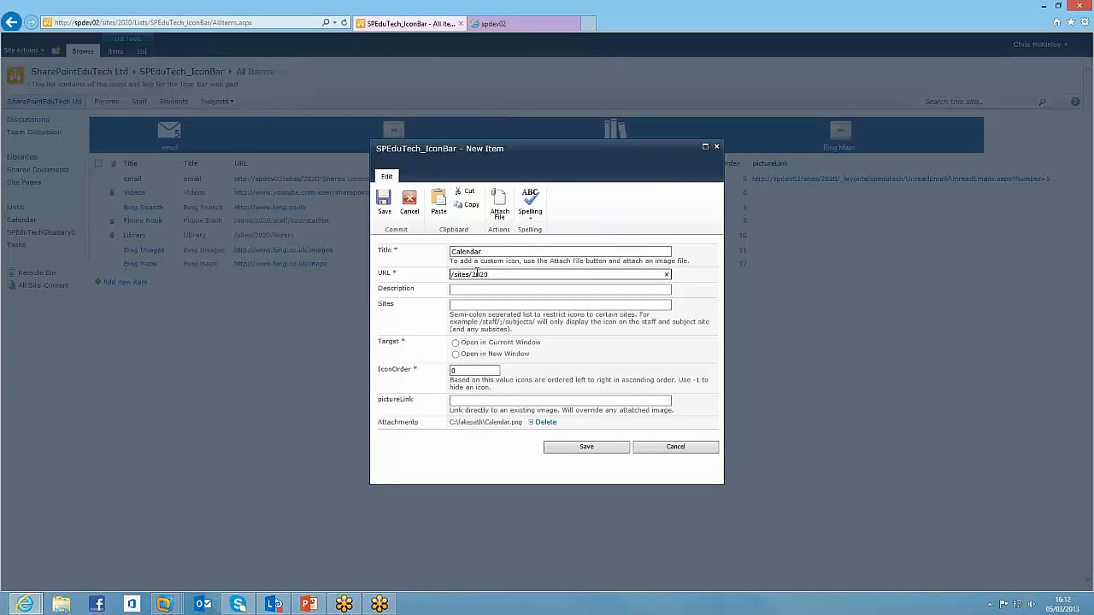
pyautogui.write('/lists/cale')
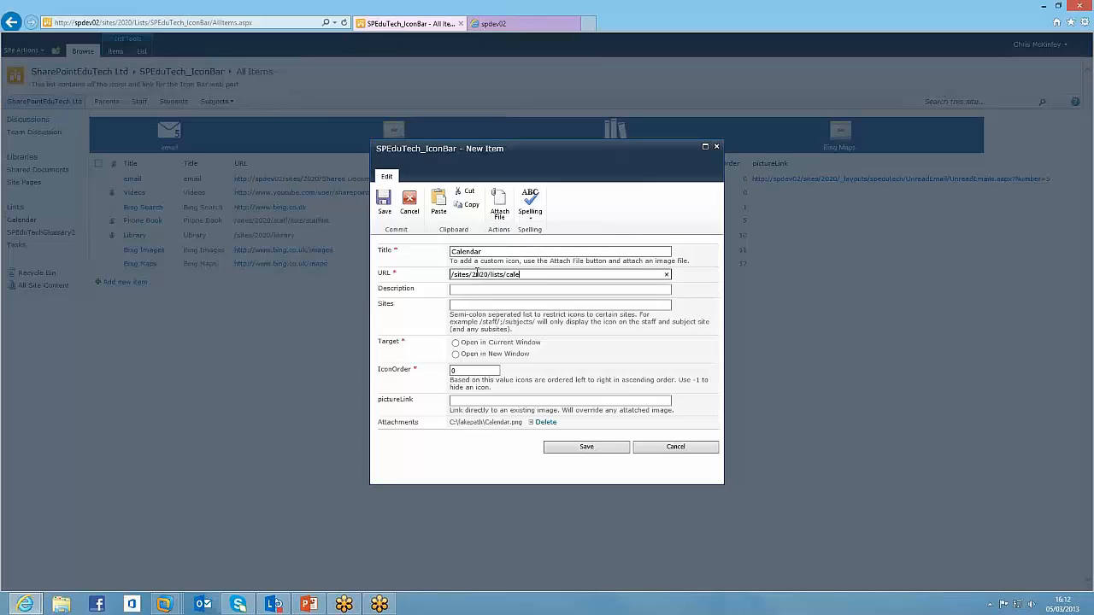
pyautogui.write('ndar')
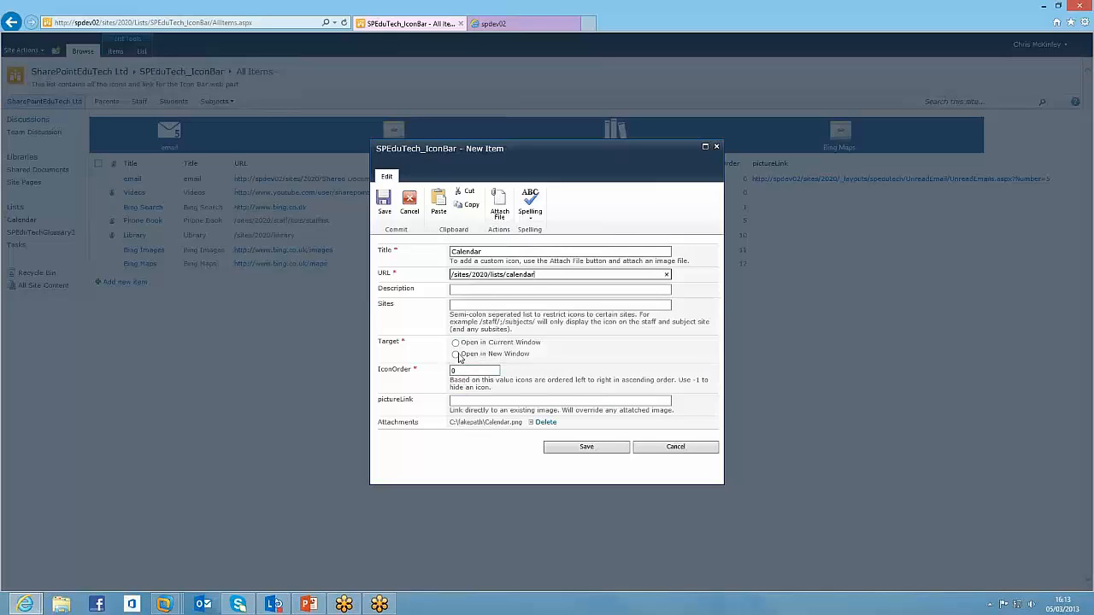
pyautogui.click(455, 342)
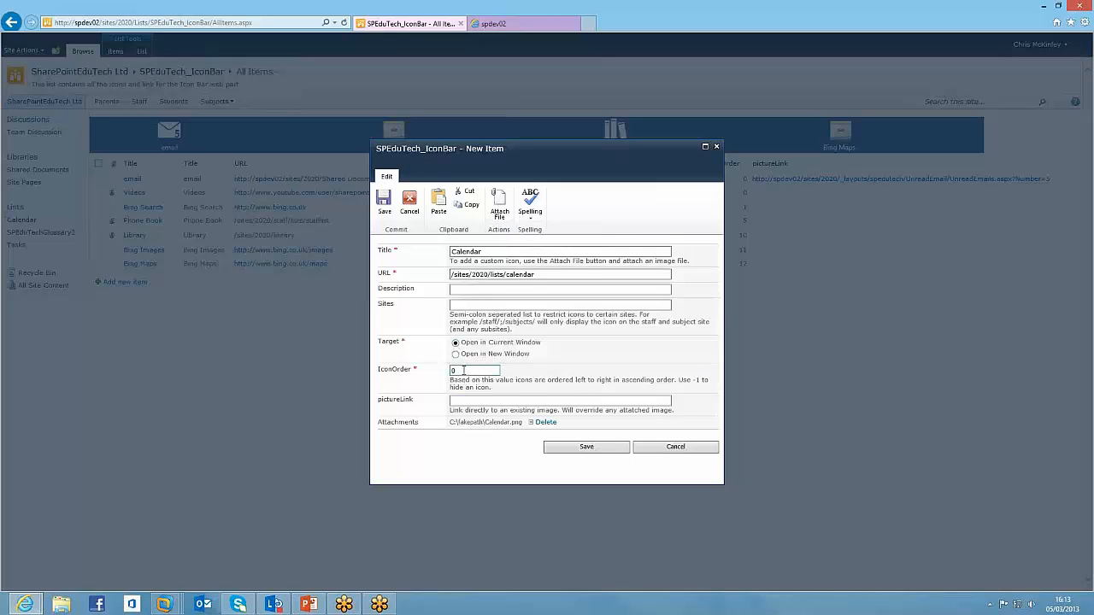
pyautogui.click(475, 369)
pyautogui.write('50')
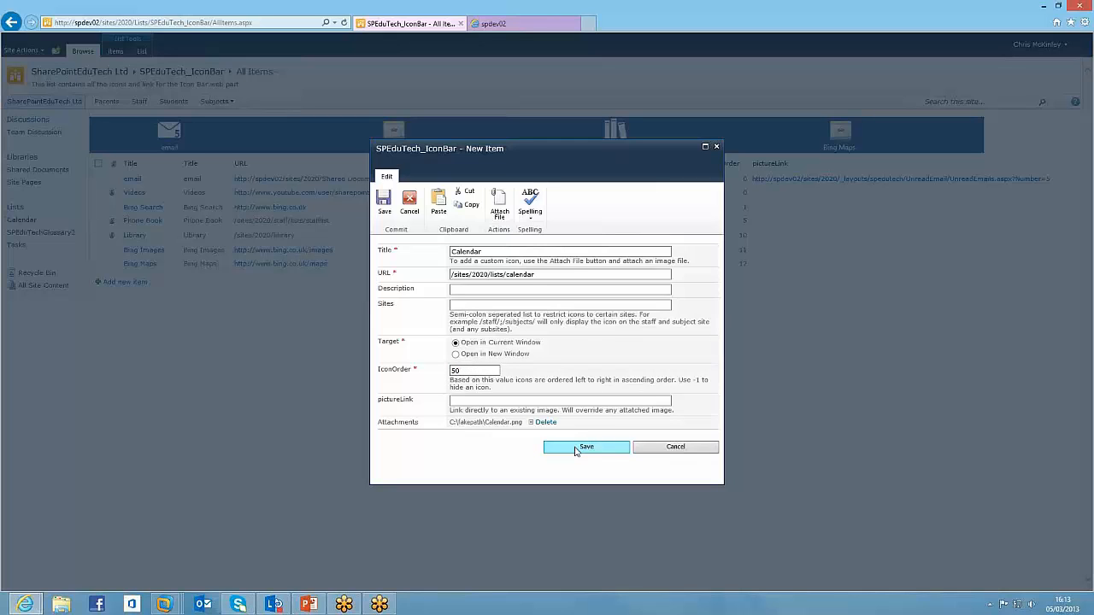
# - Save the Calendar item and confirm its icon on the home page and the Geography subject site
pyautogui.click(587, 447)
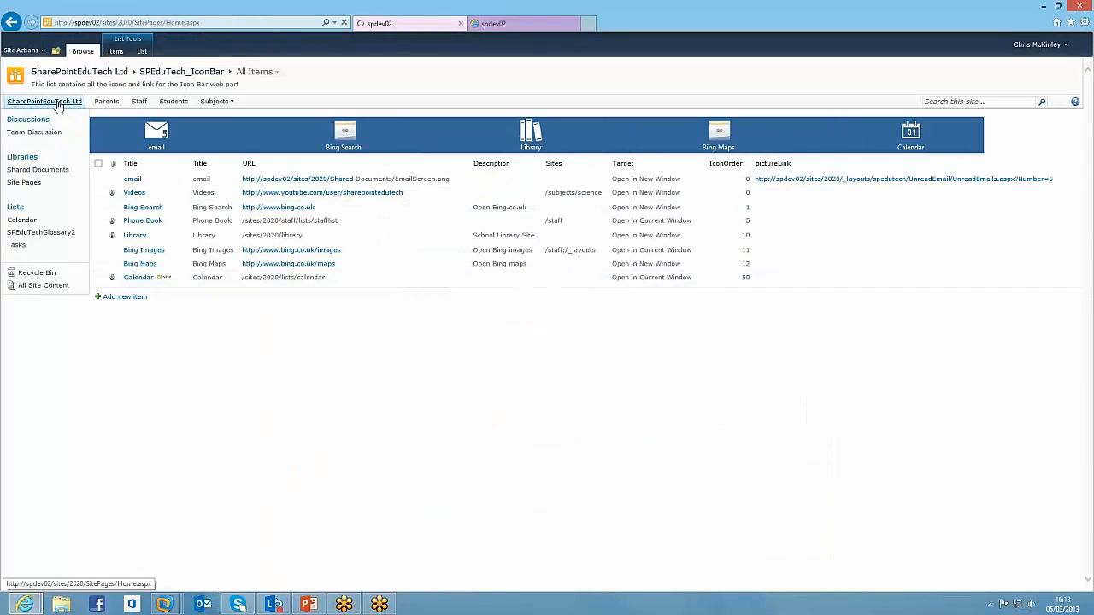
pyautogui.click(45, 101)
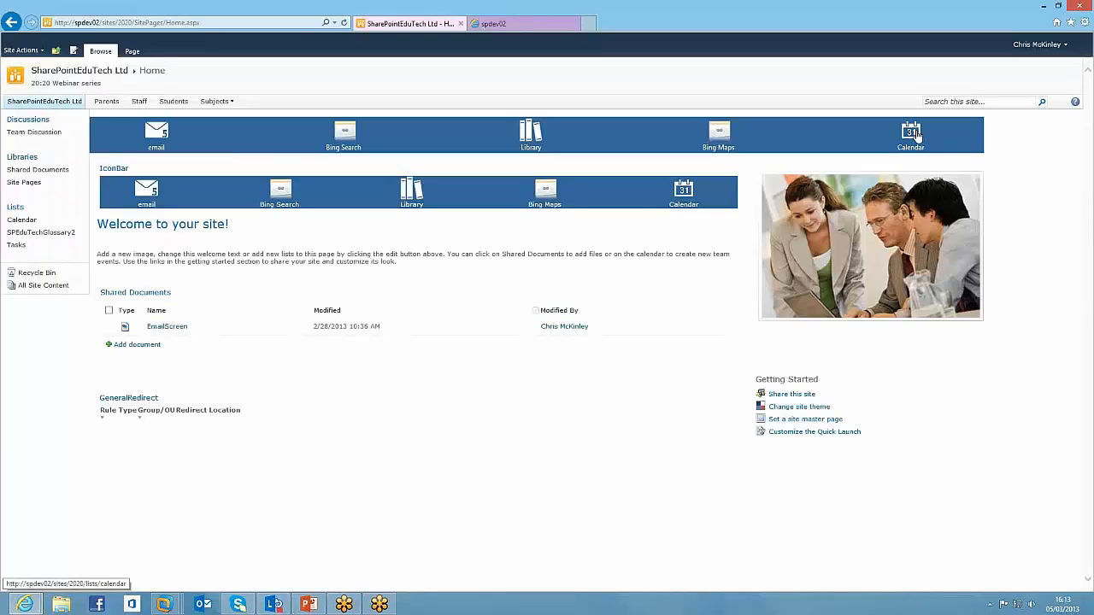
pyautogui.click(910, 133)
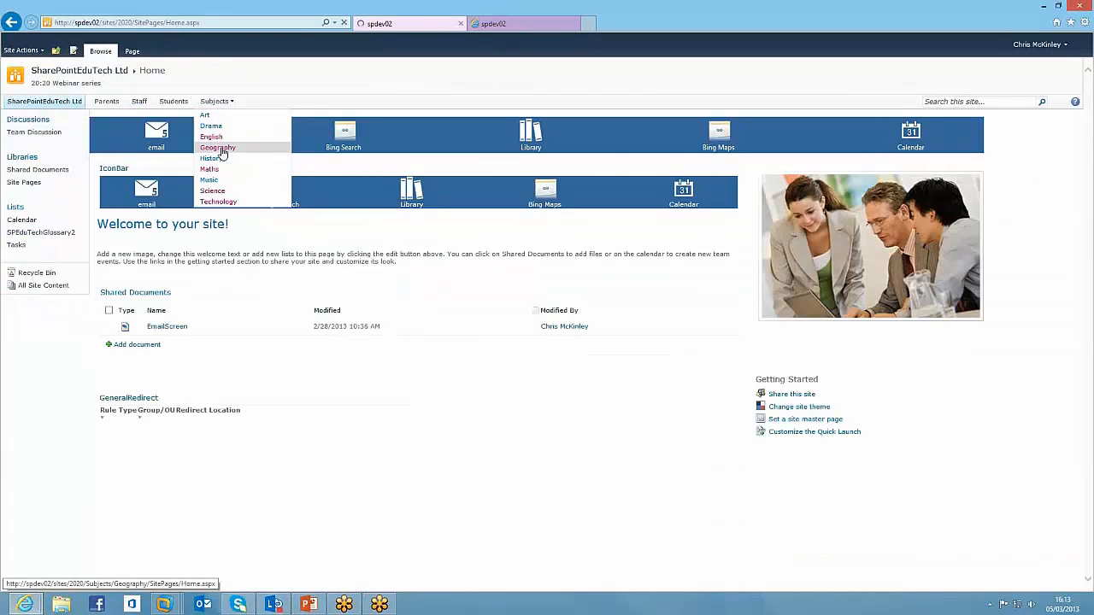
pyautogui.click(217, 147)
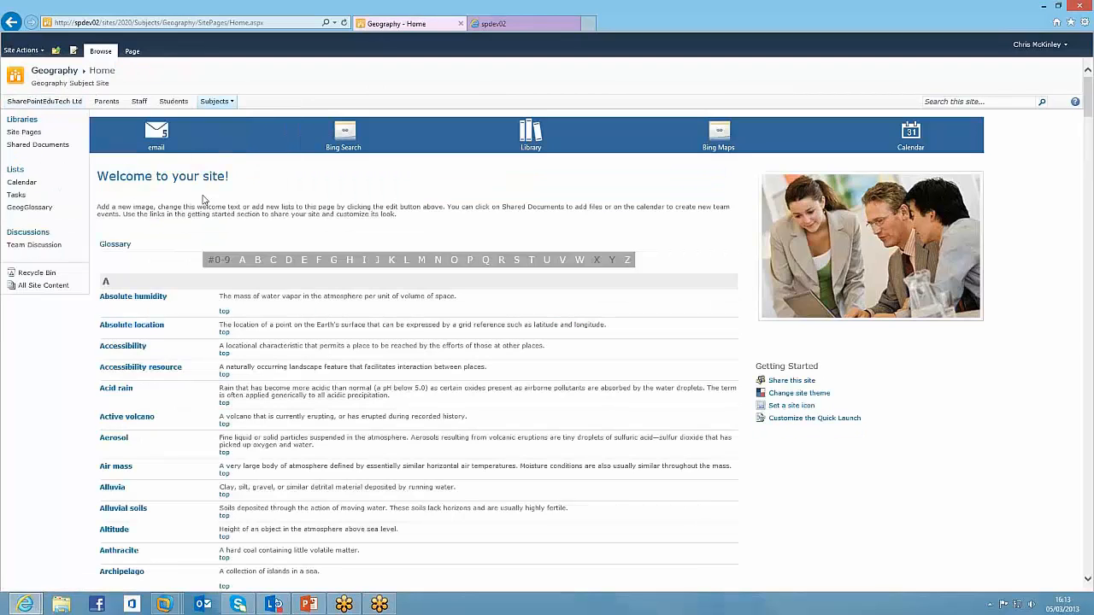